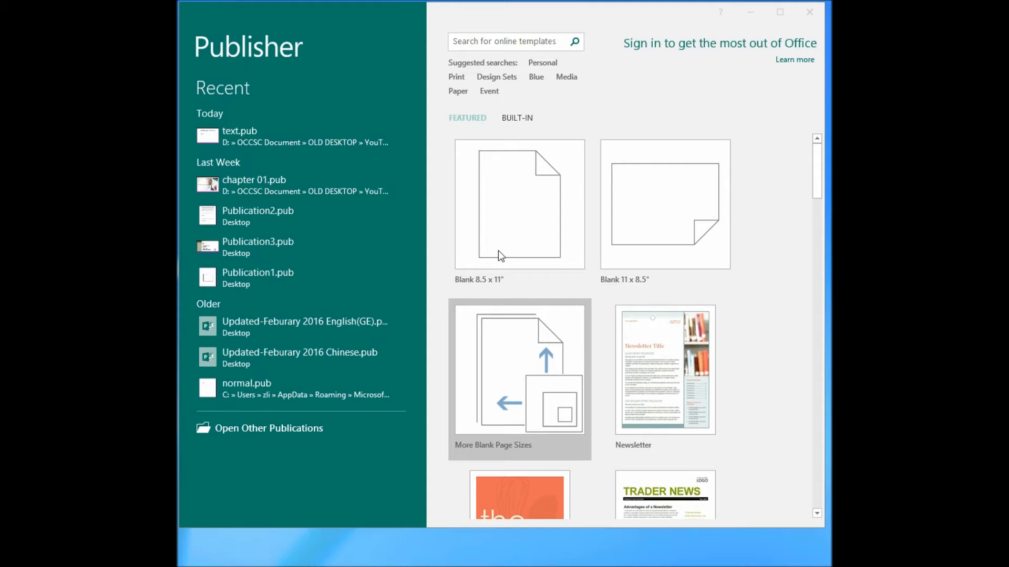
mouse_move(503, 238)
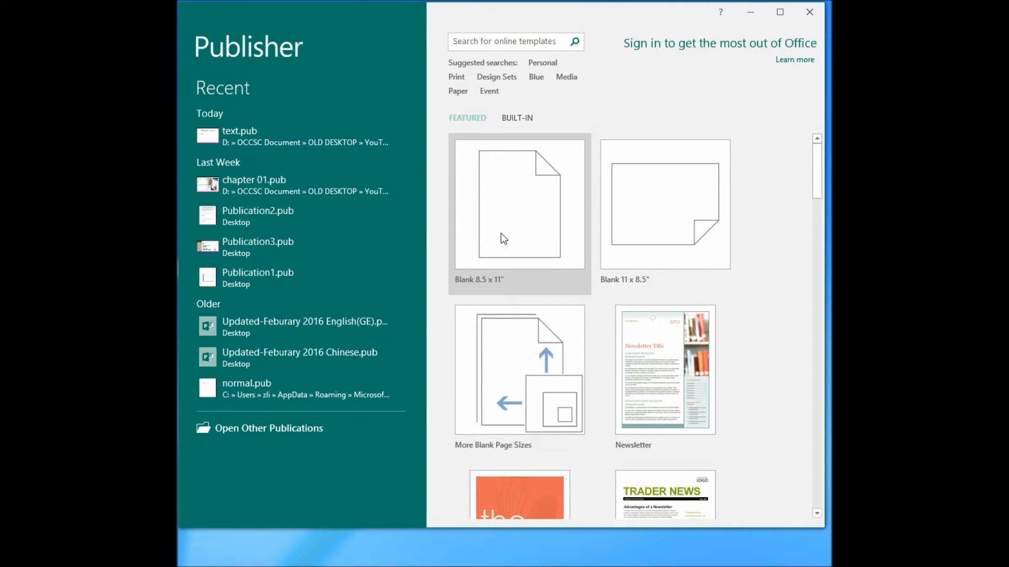
Start a new blank 8.5 x 11 inch letter-size publication from the start screen
left_click(519, 203)
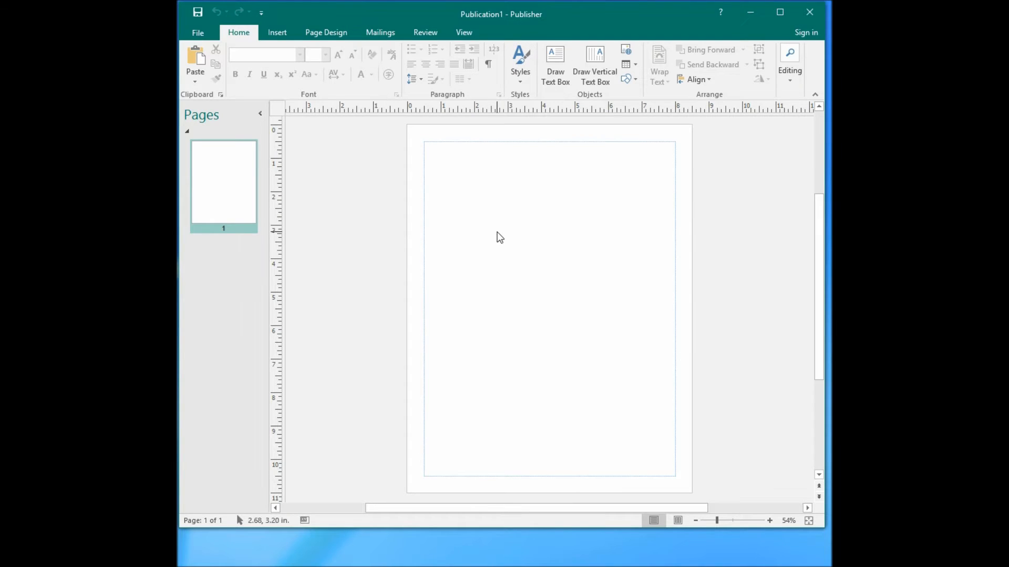
mouse_move(504, 134)
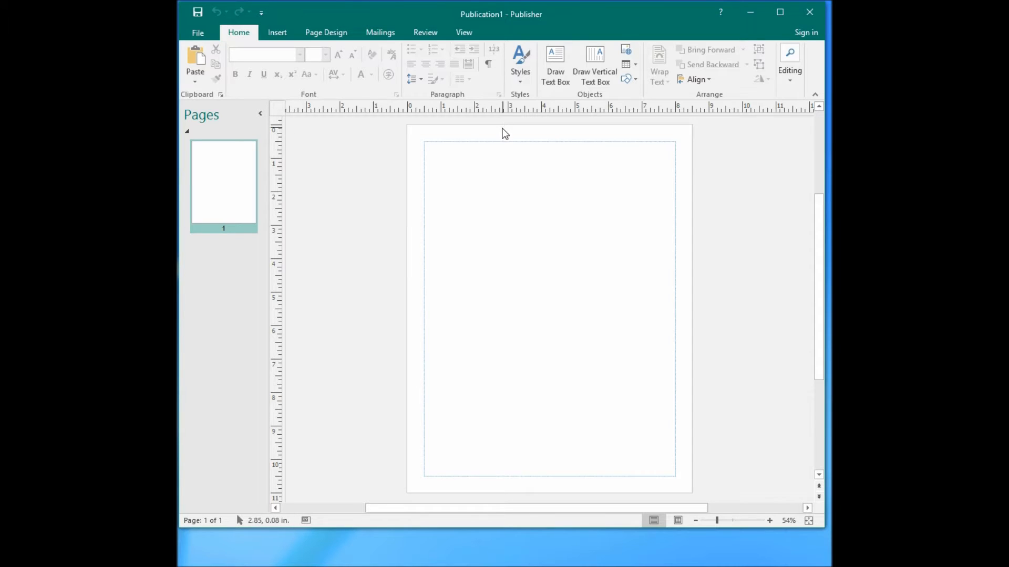
mouse_move(290, 72)
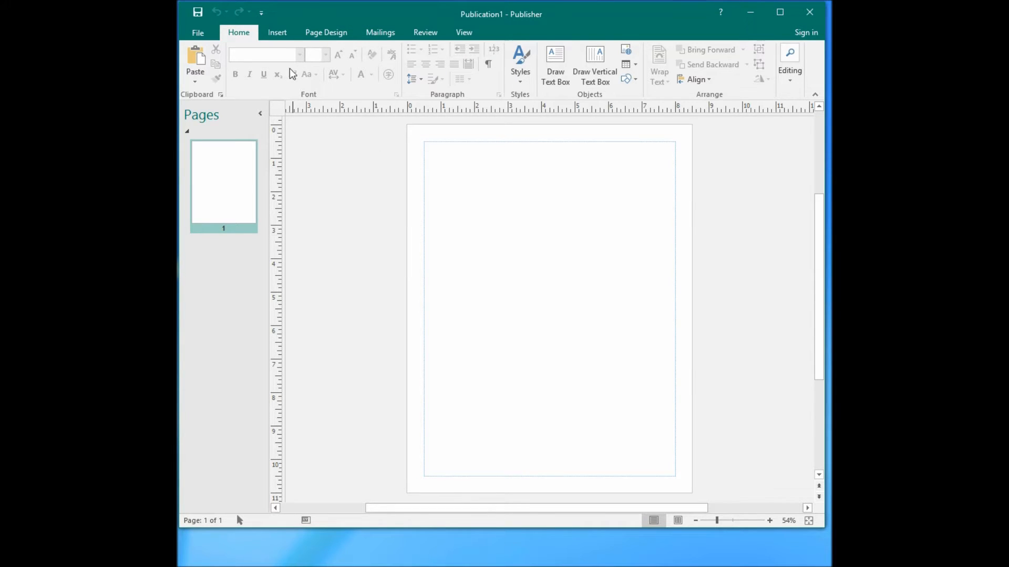
Insert a WordArt in the Gradient Fill - Black, Outline - White style
left_click(276, 33)
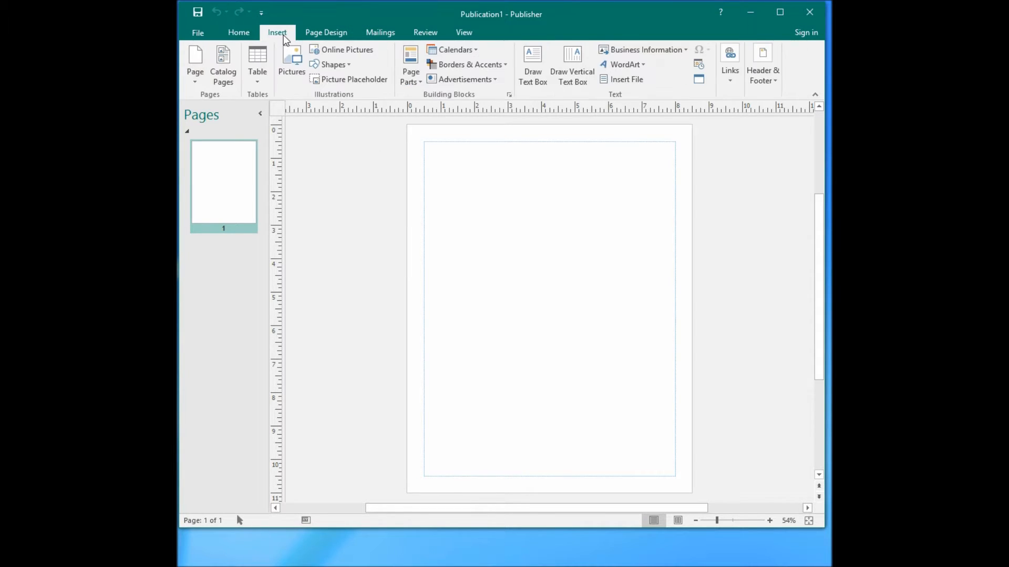
mouse_move(630, 95)
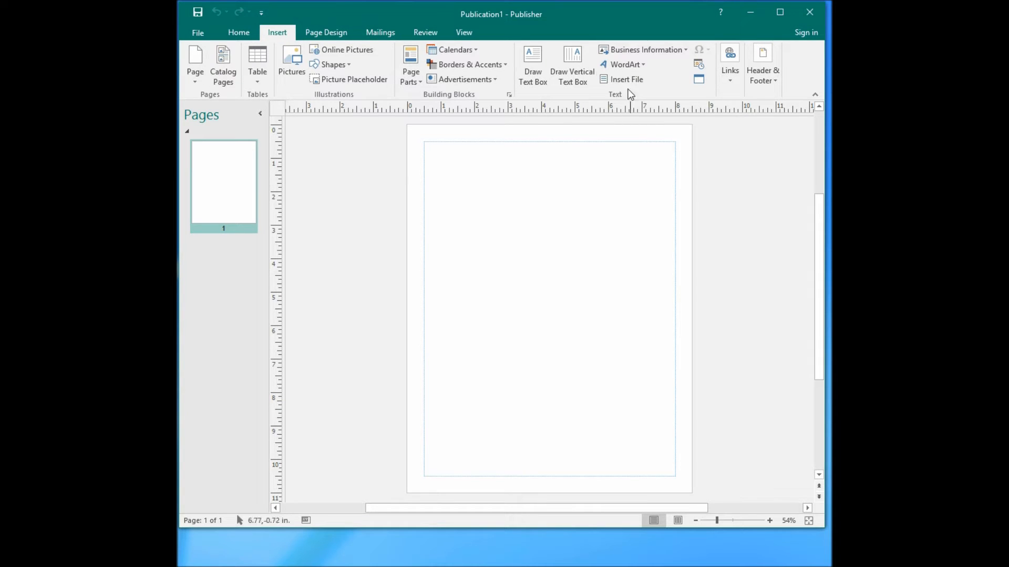
mouse_move(622, 64)
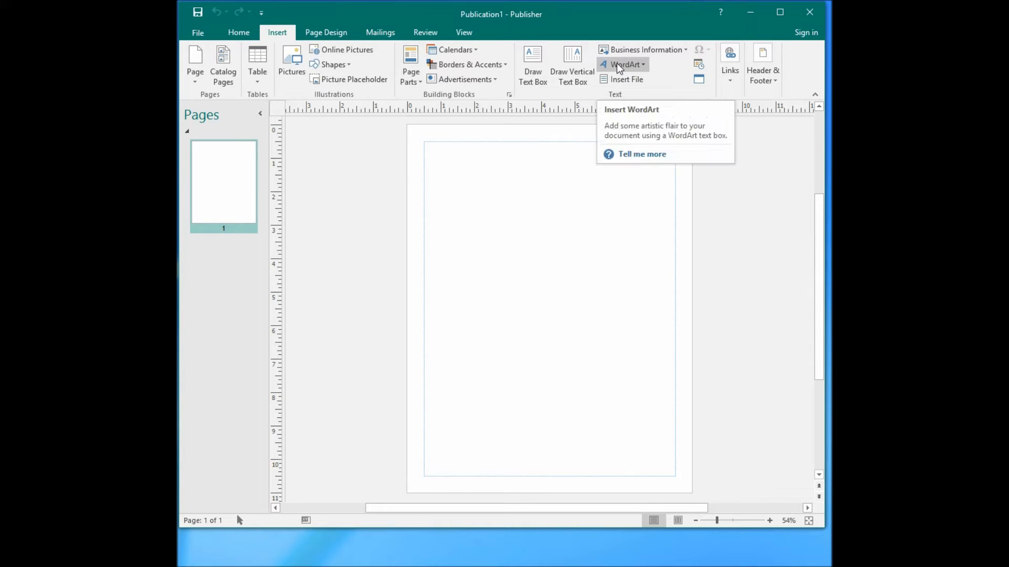
left_click(623, 64)
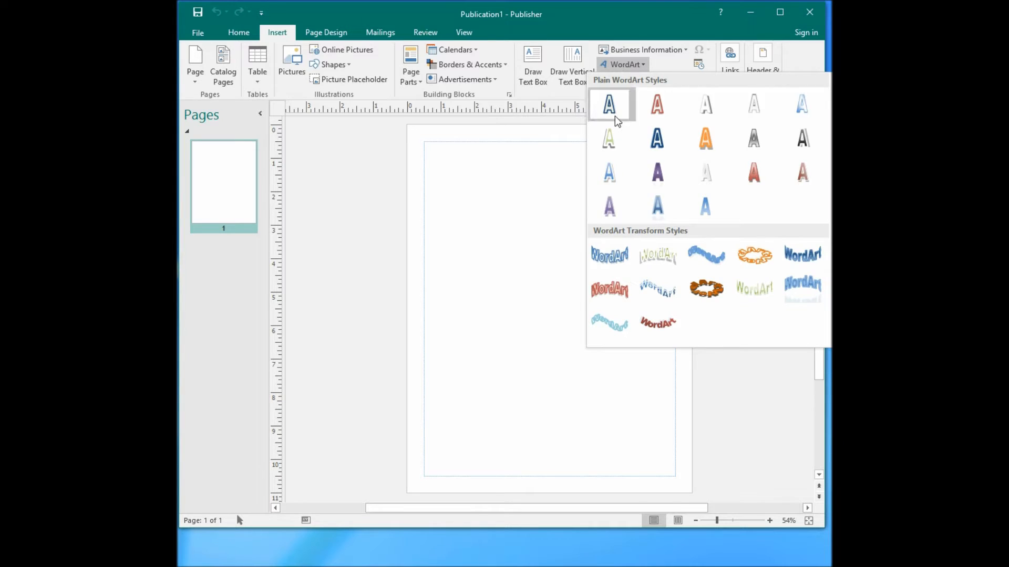
mouse_move(754, 104)
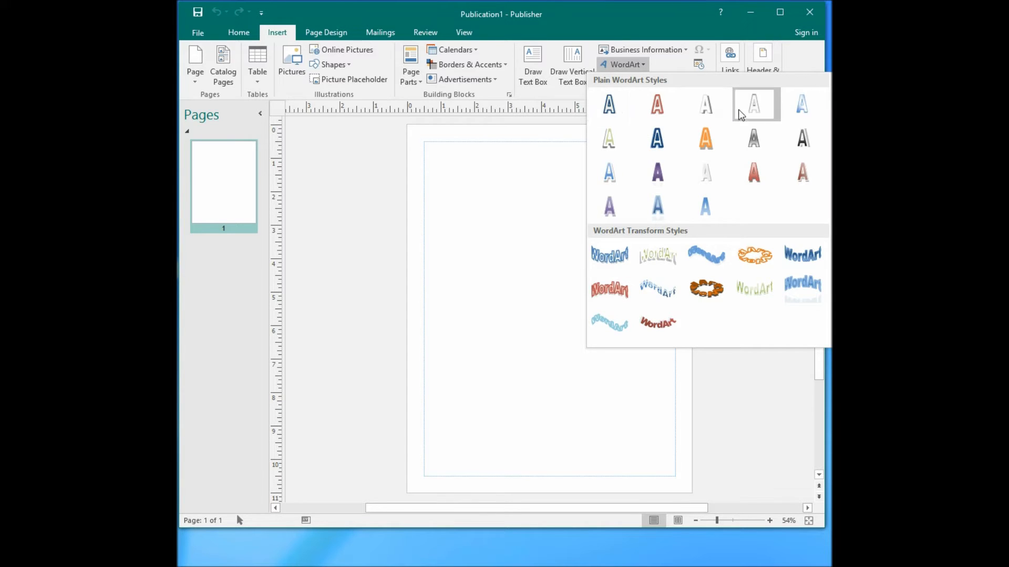
mouse_move(707, 207)
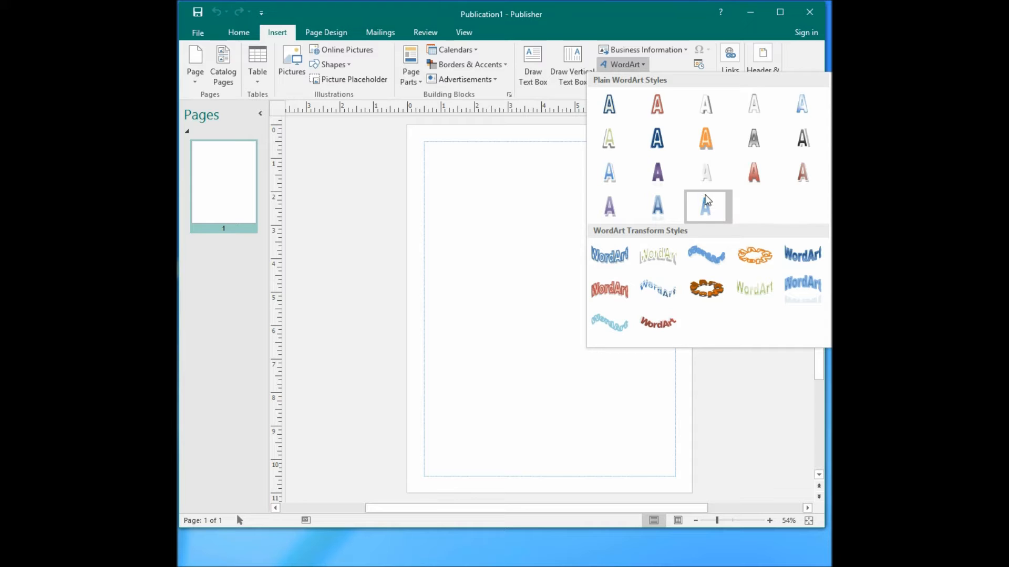
mouse_move(704, 203)
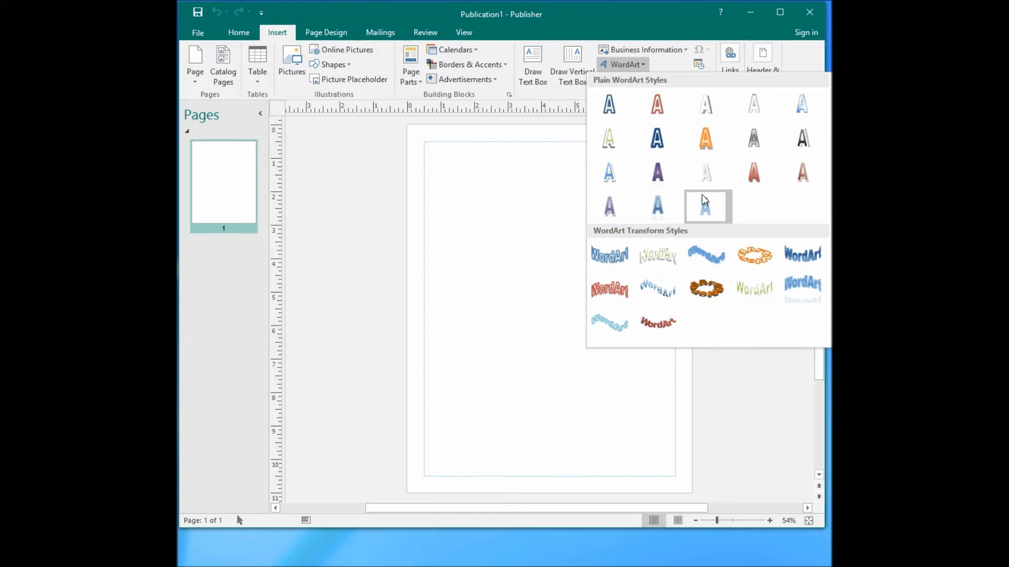
mouse_move(802, 138)
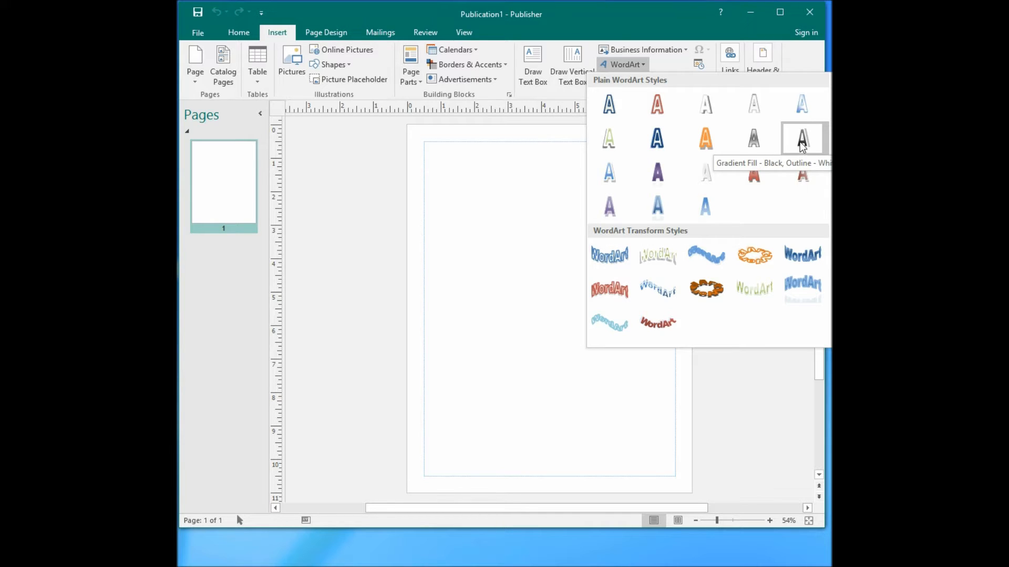
left_click(801, 139)
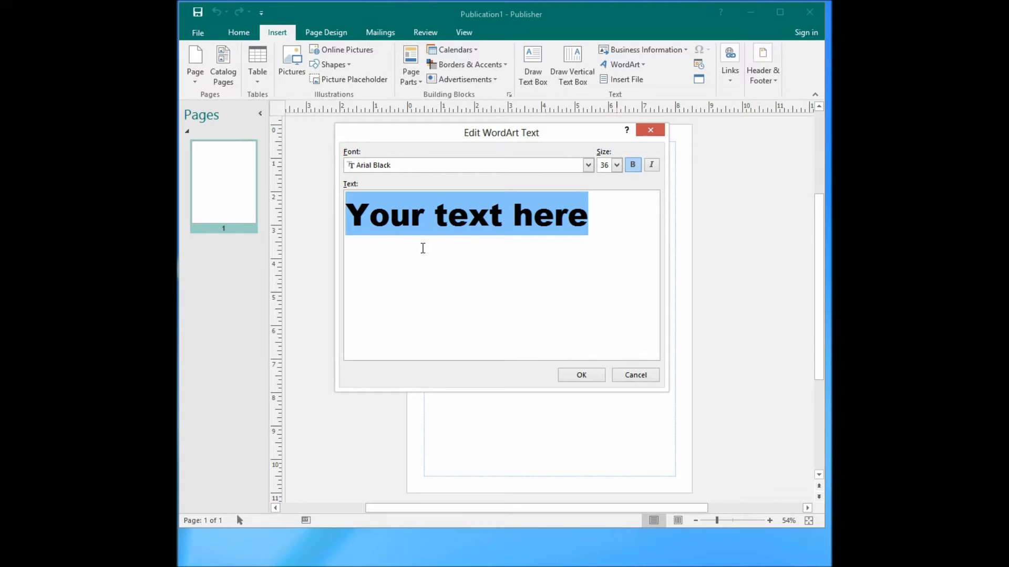
Replace the placeholder with 'WordArt' and place the object on the page
left_click(587, 165)
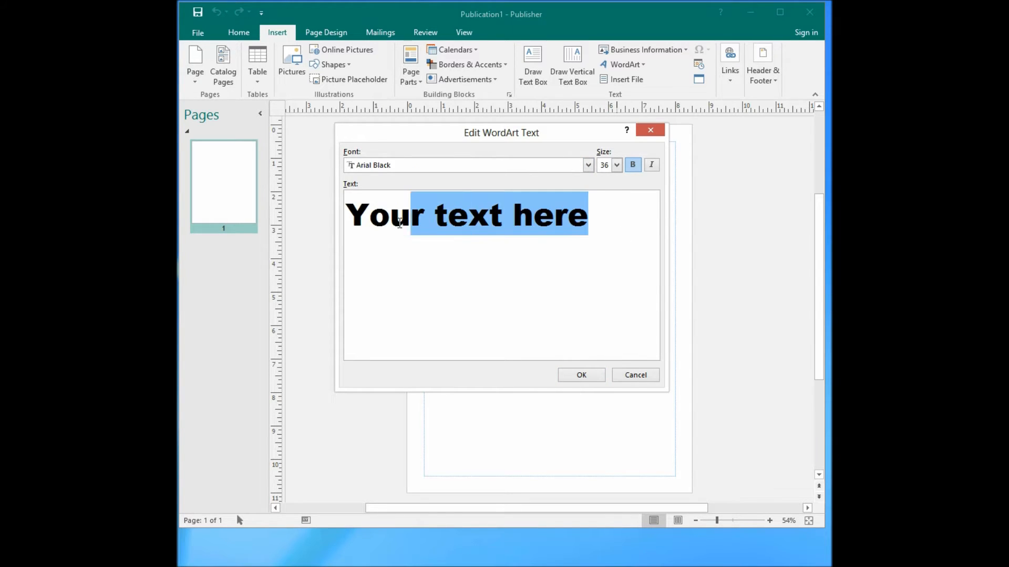
type("W")
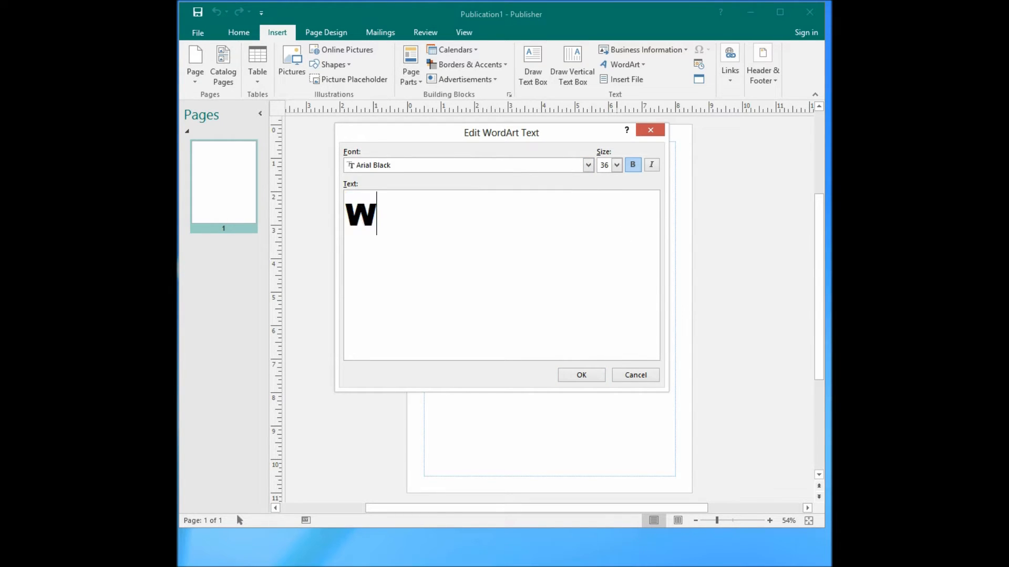
type("ordA")
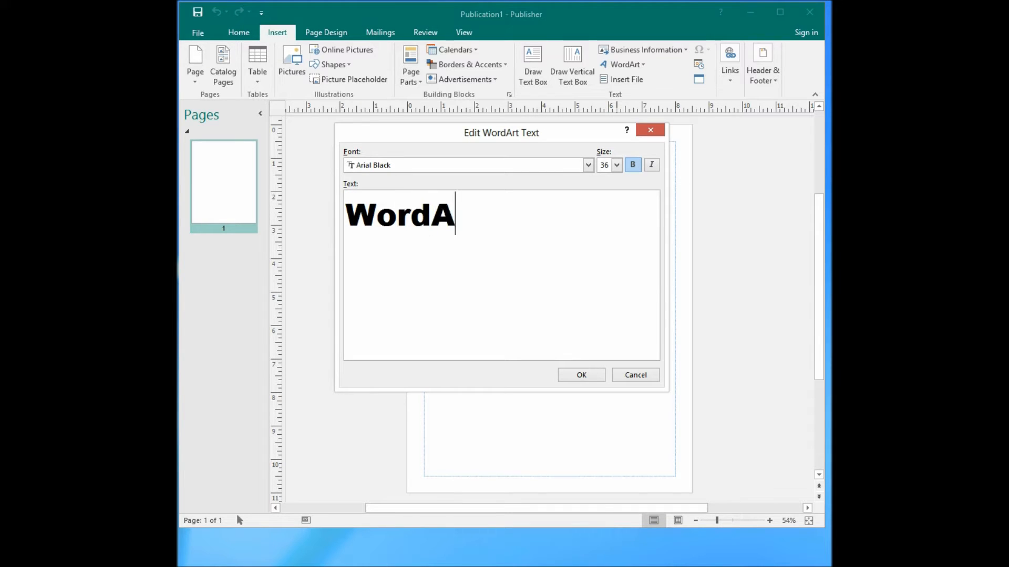
type("rt")
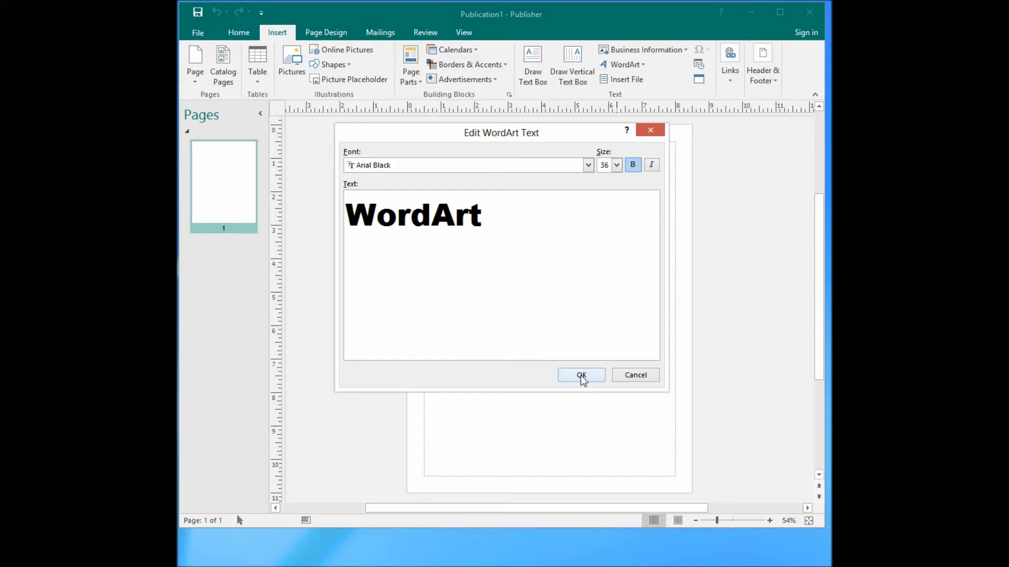
left_click(580, 375)
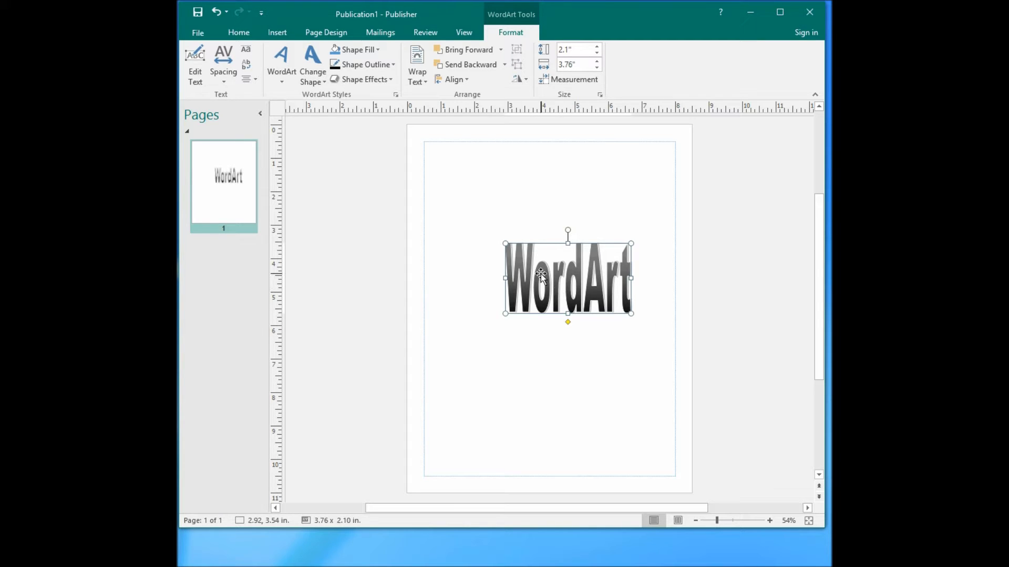
mouse_move(561, 277)
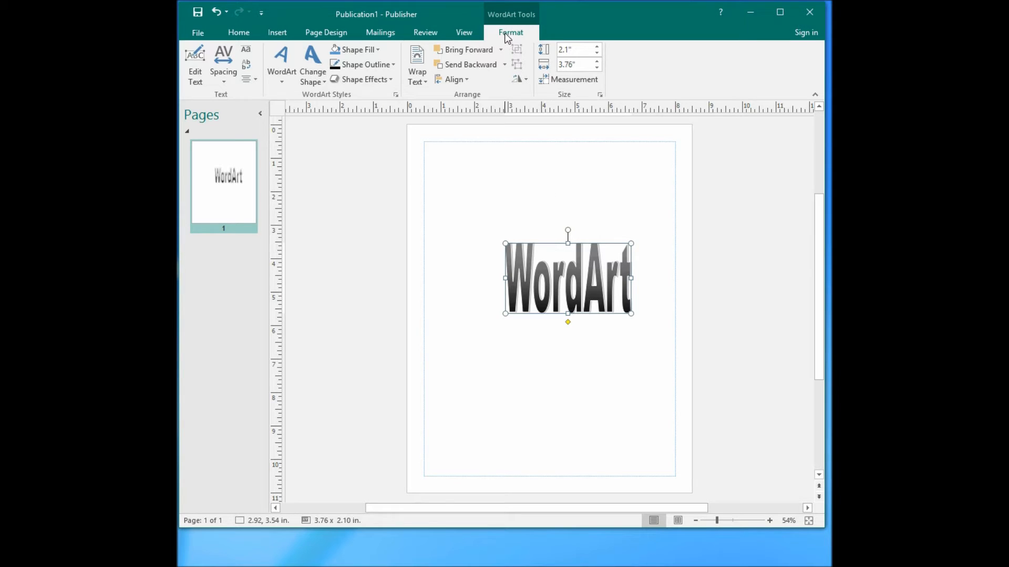
mouse_move(282, 64)
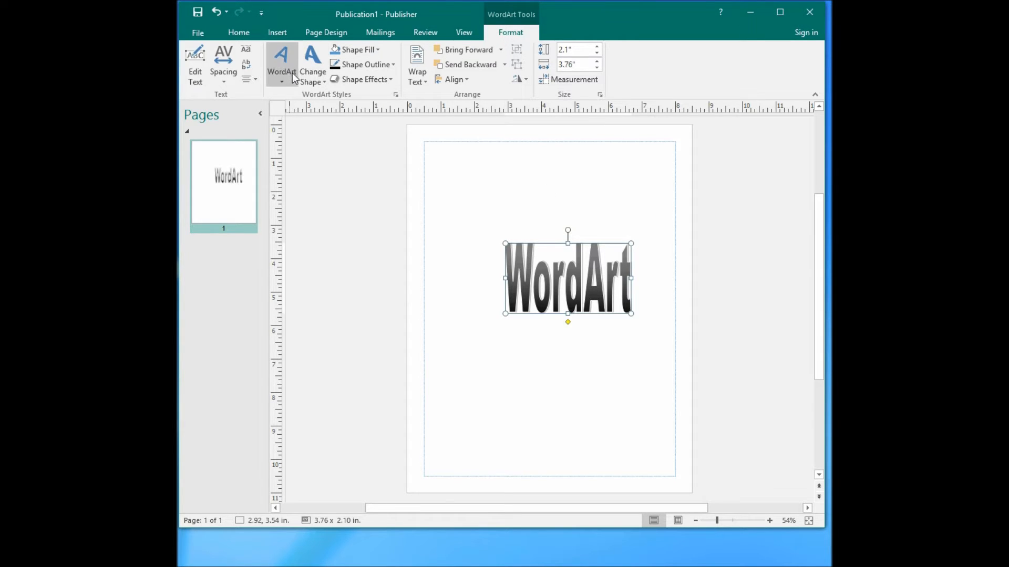
mouse_move(312, 64)
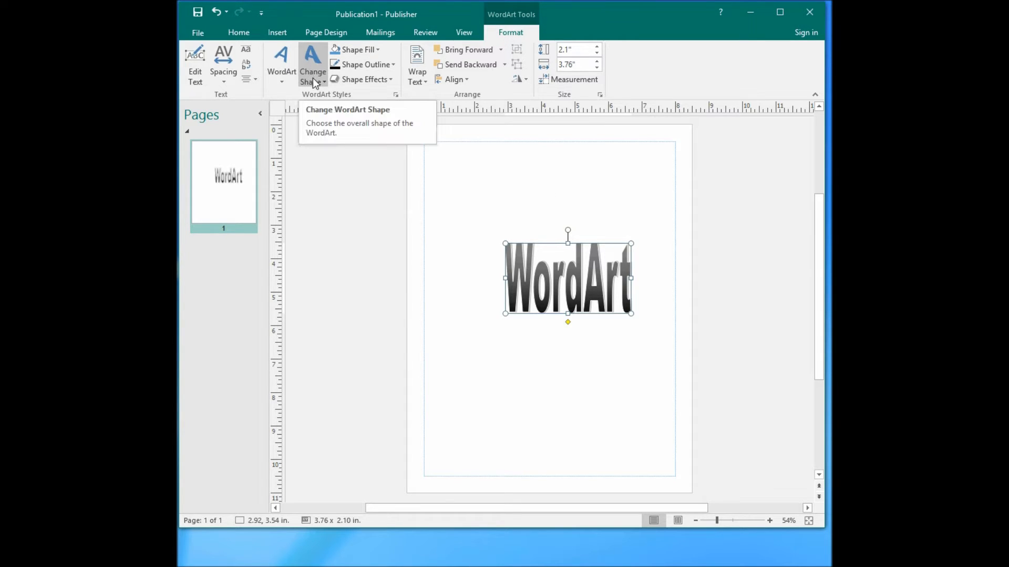
mouse_move(315, 106)
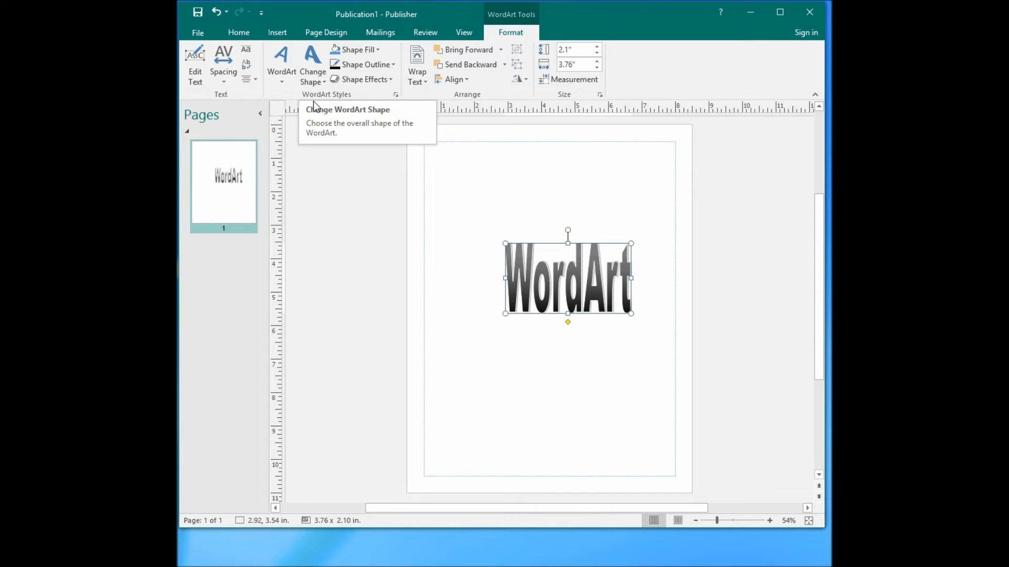
mouse_move(407, 118)
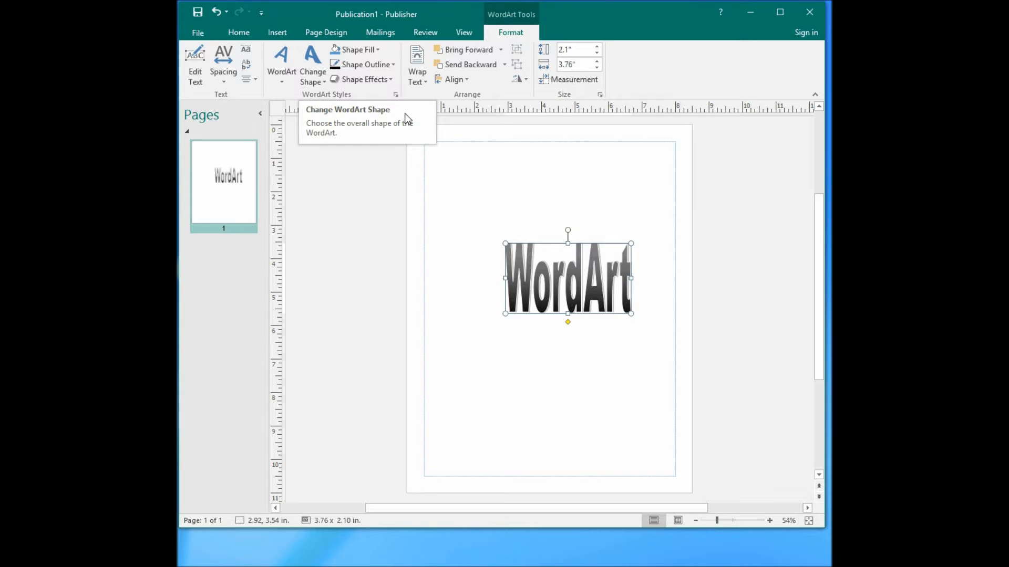
mouse_move(630, 431)
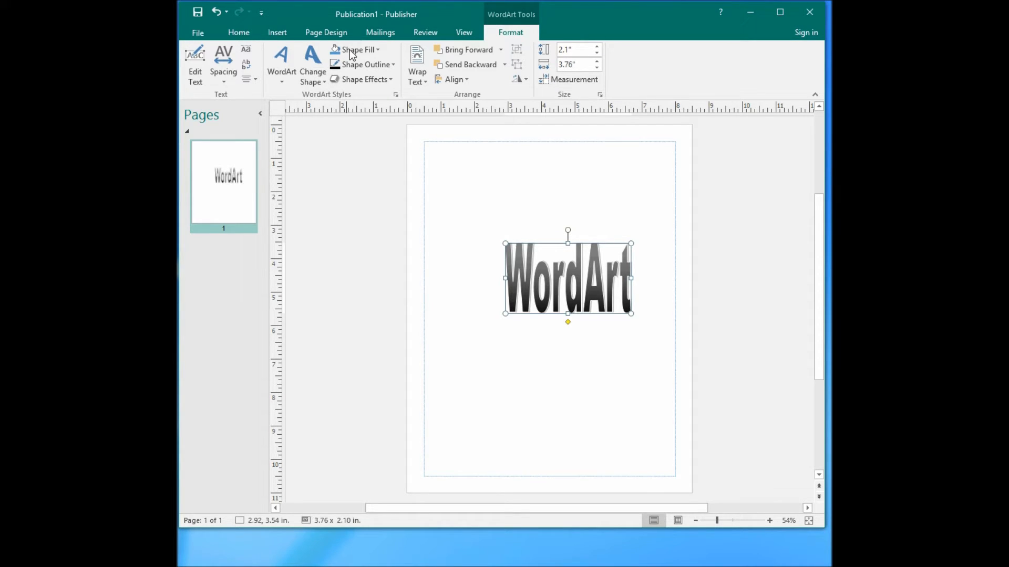
mouse_move(356, 50)
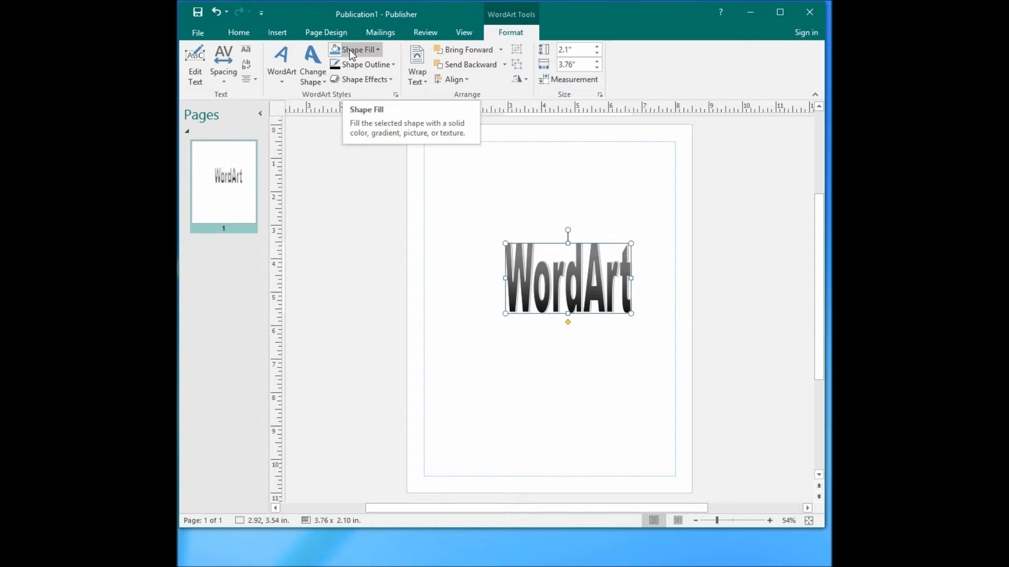
Fill the WordArt text with a muted pink colour
left_click(358, 50)
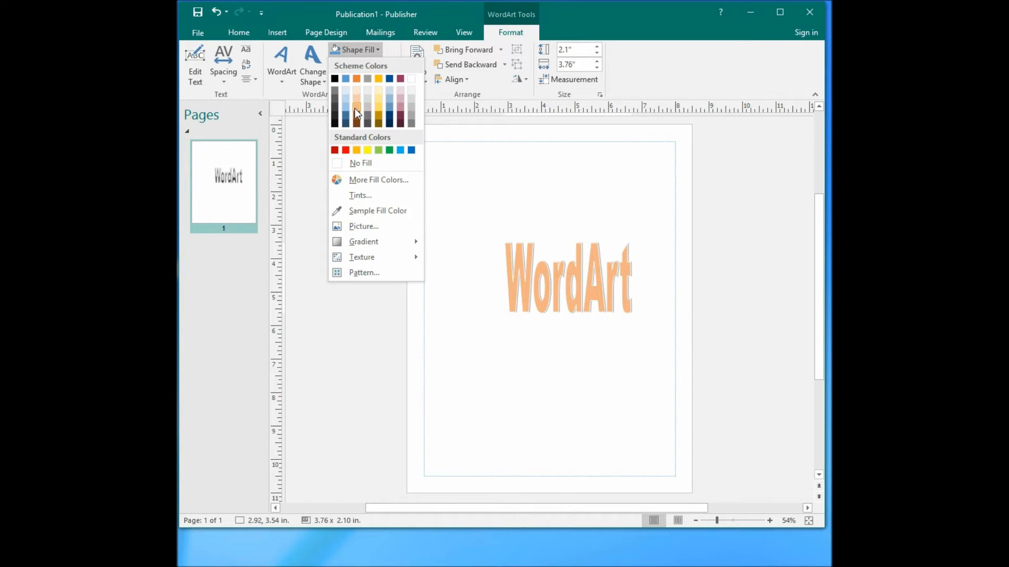
left_click(346, 109)
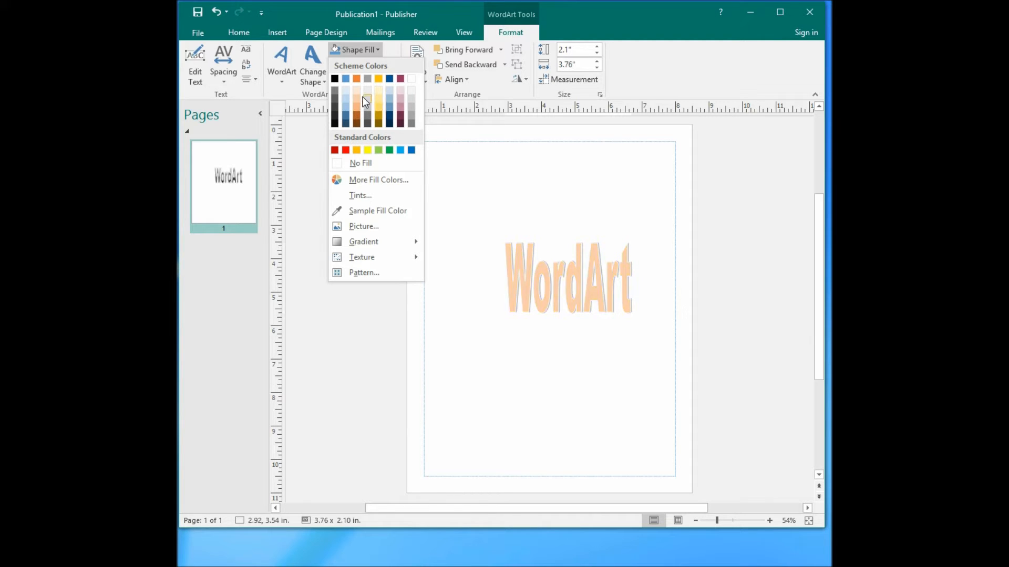
left_click(335, 119)
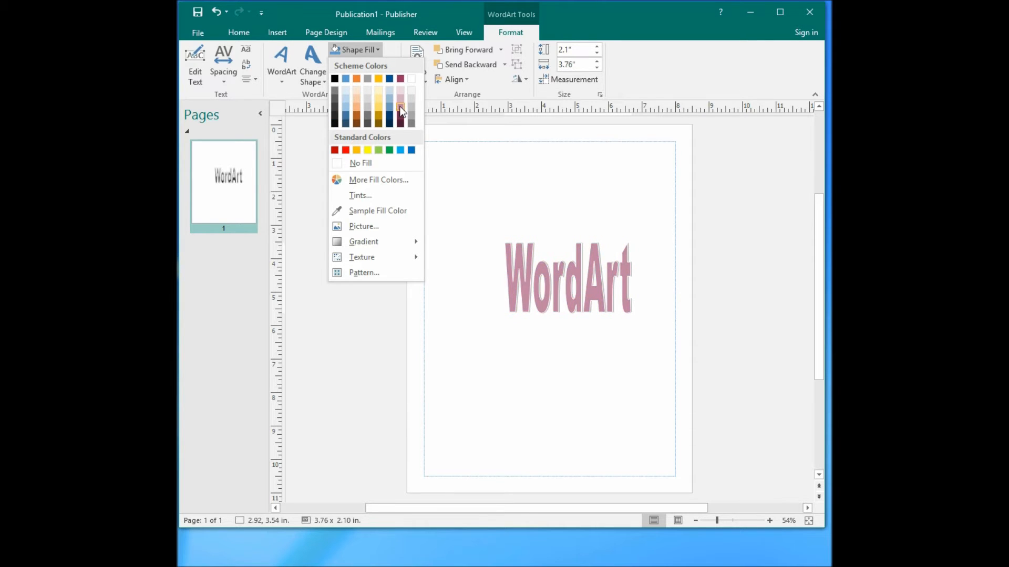
mouse_move(399, 108)
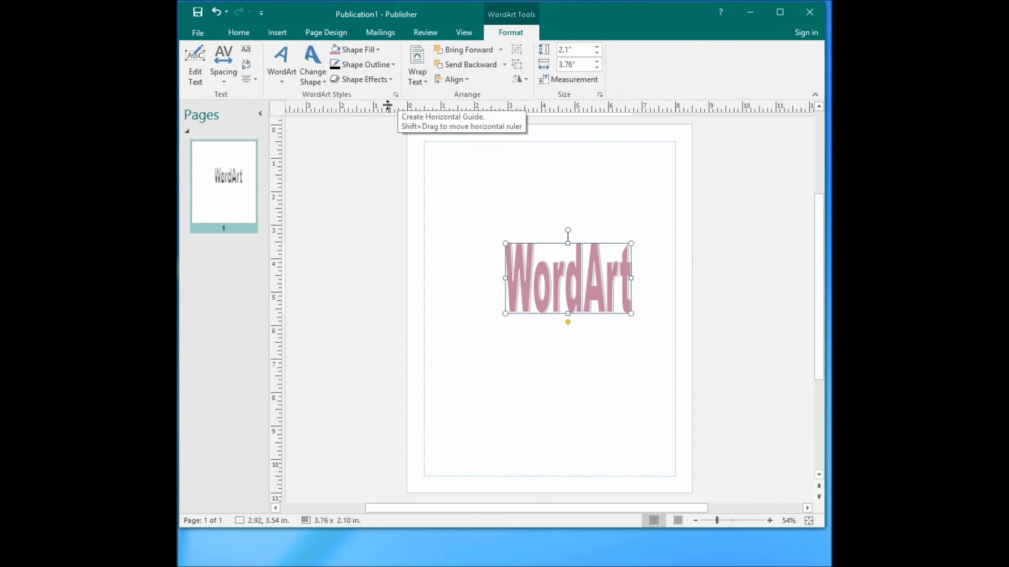
mouse_move(551, 271)
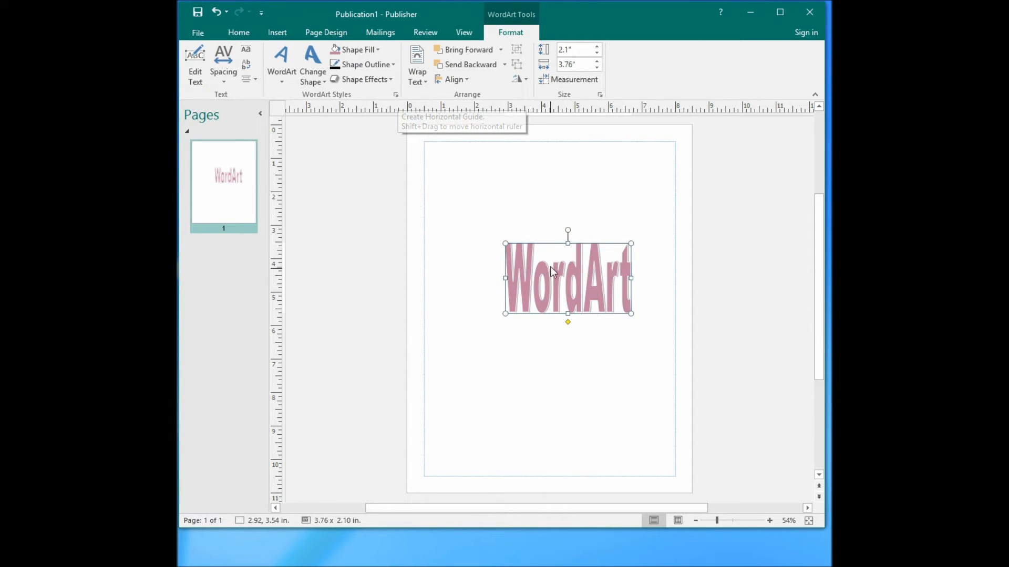
mouse_move(544, 264)
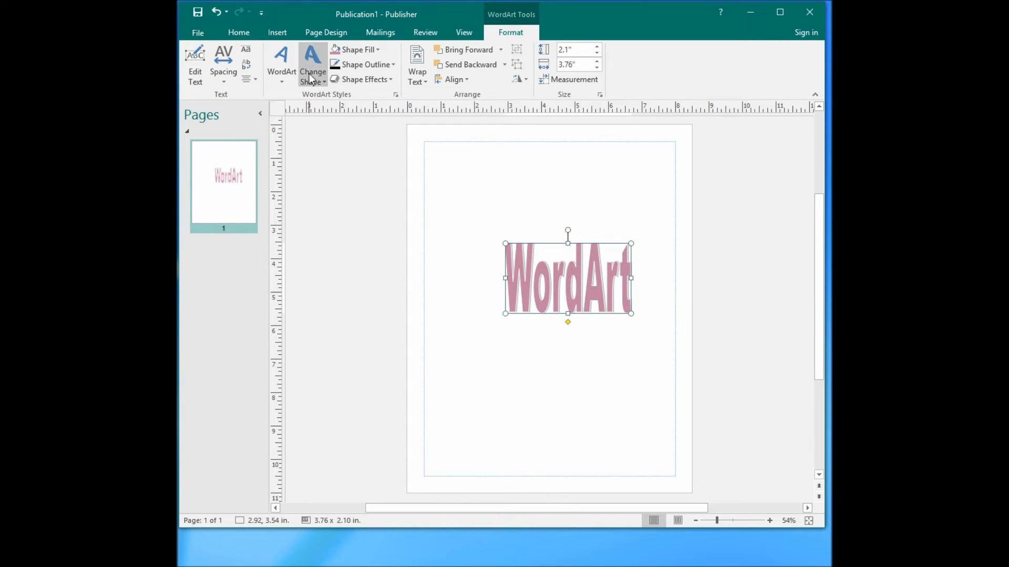
left_click(313, 64)
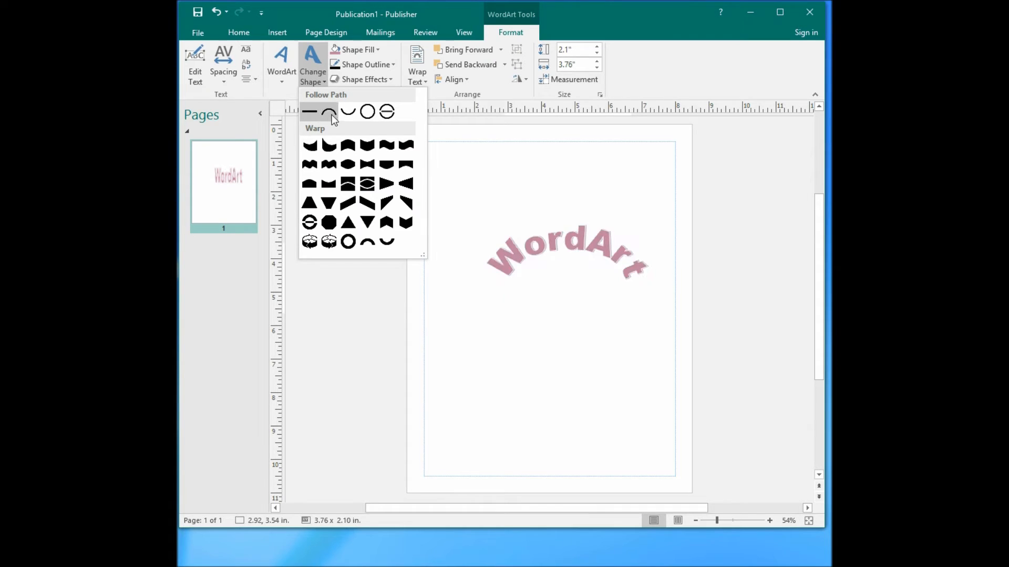
left_click(368, 111)
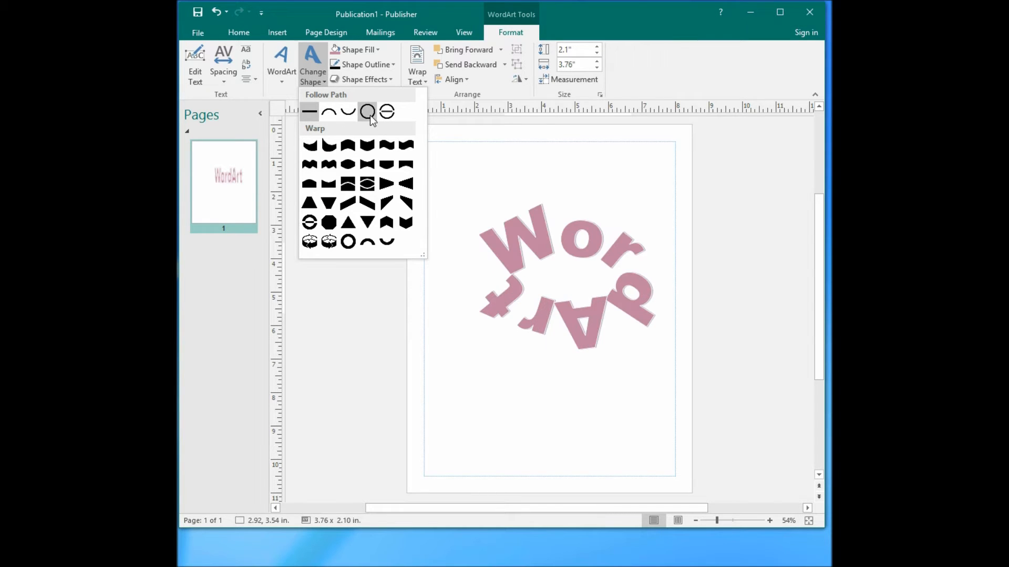
left_click(327, 144)
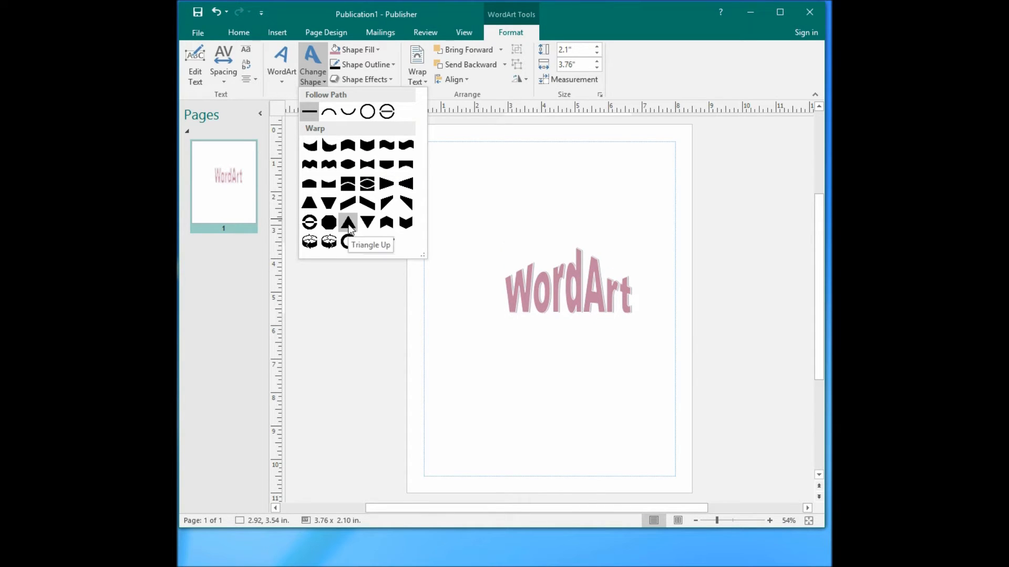
left_click(348, 202)
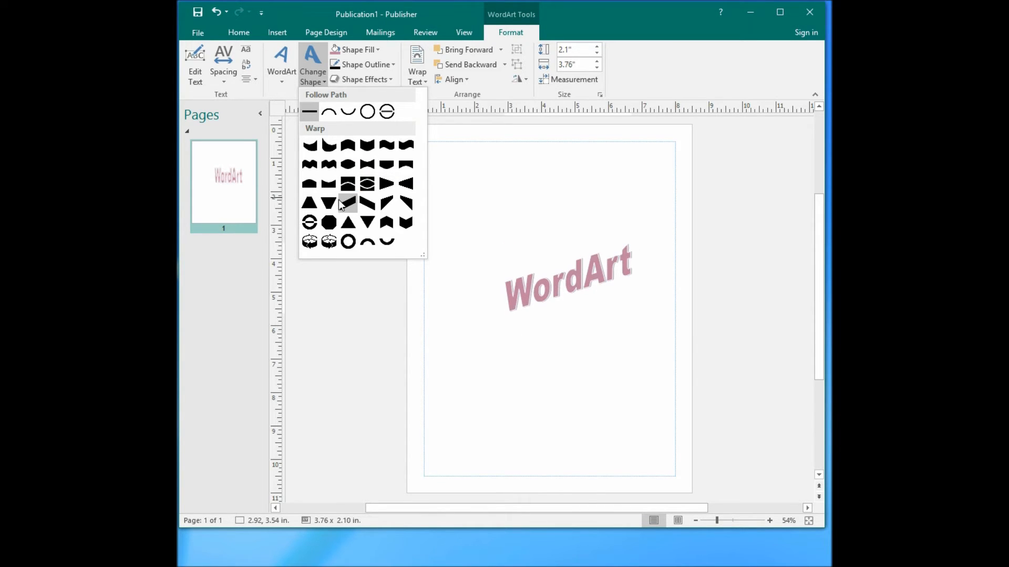
left_click(328, 111)
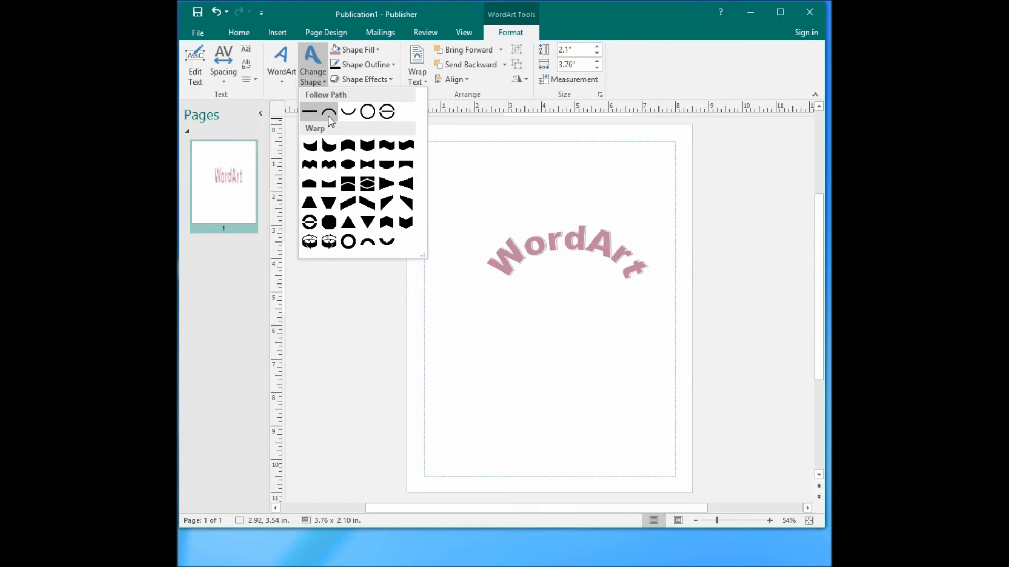
left_click(309, 111)
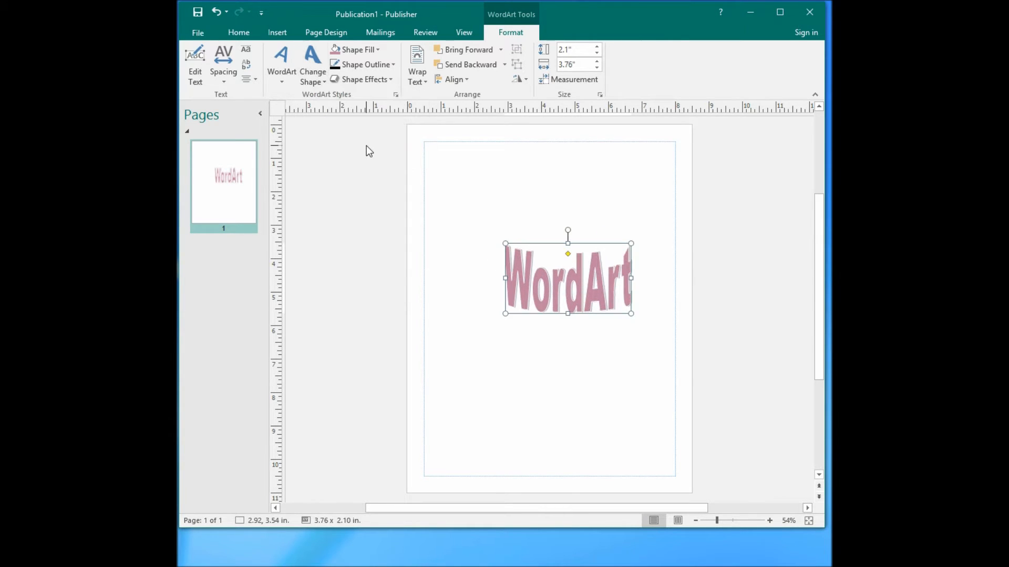
mouse_move(591, 254)
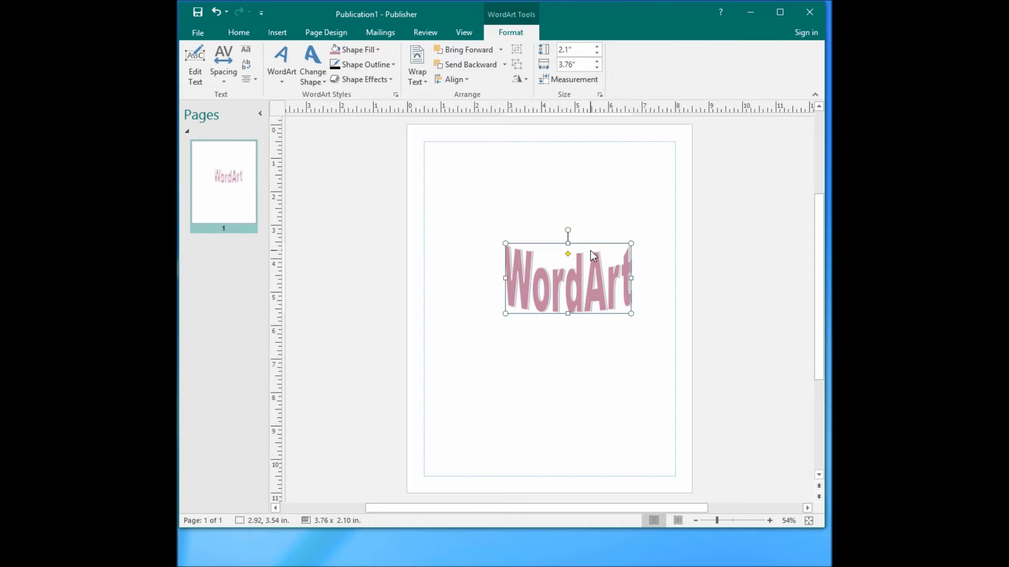
mouse_move(540, 245)
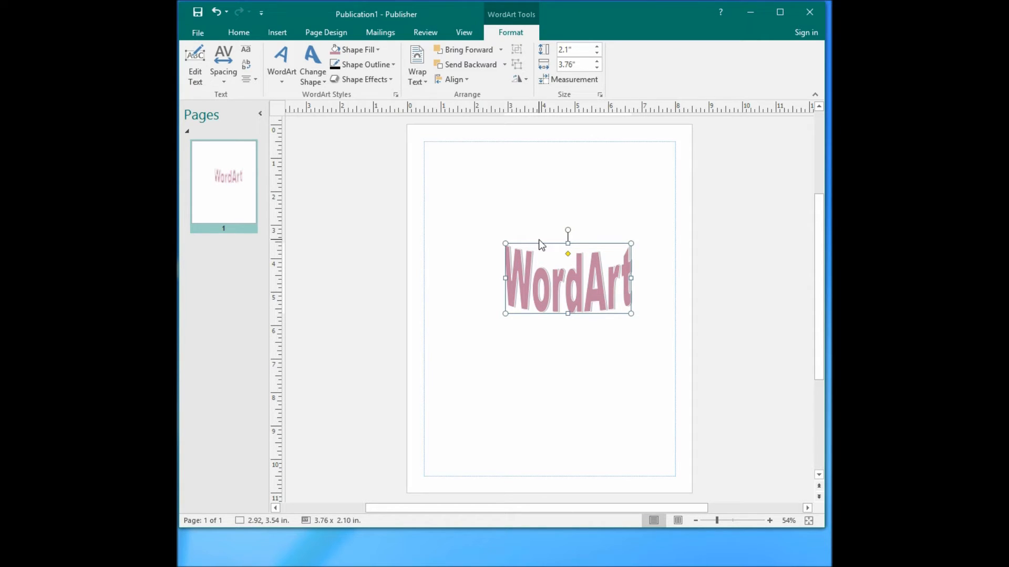
mouse_move(395, 193)
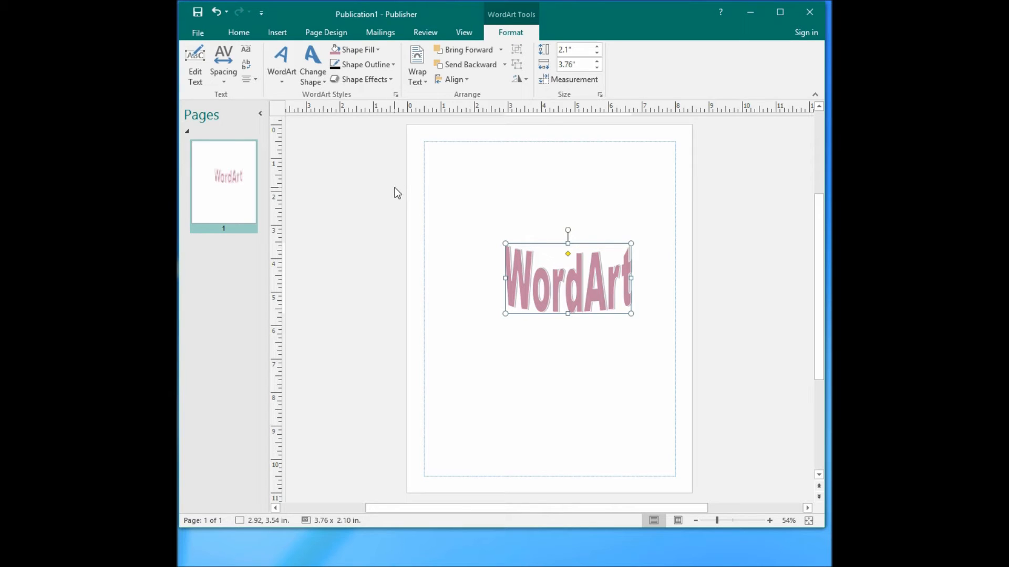
mouse_move(635, 532)
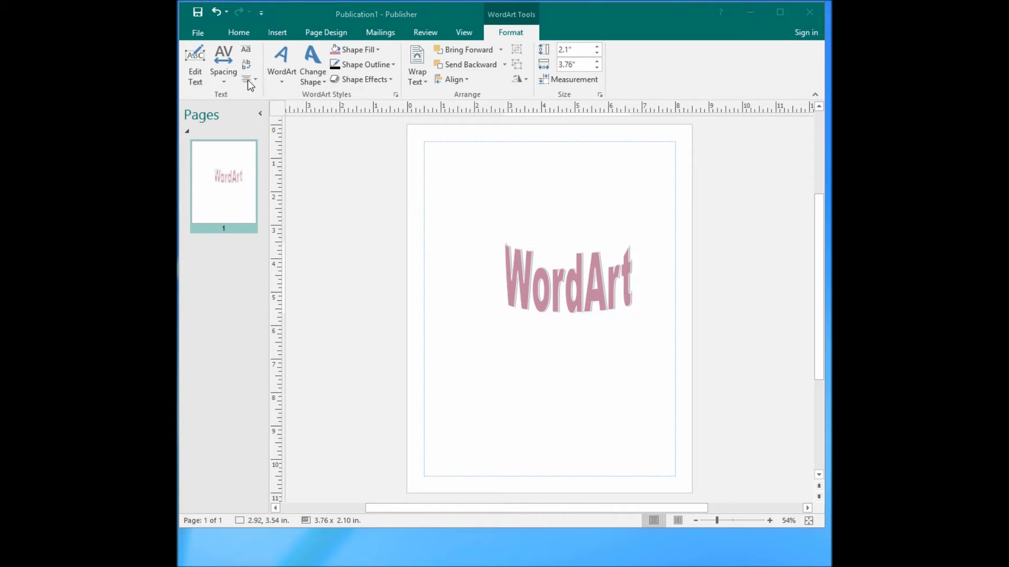
mouse_move(250, 69)
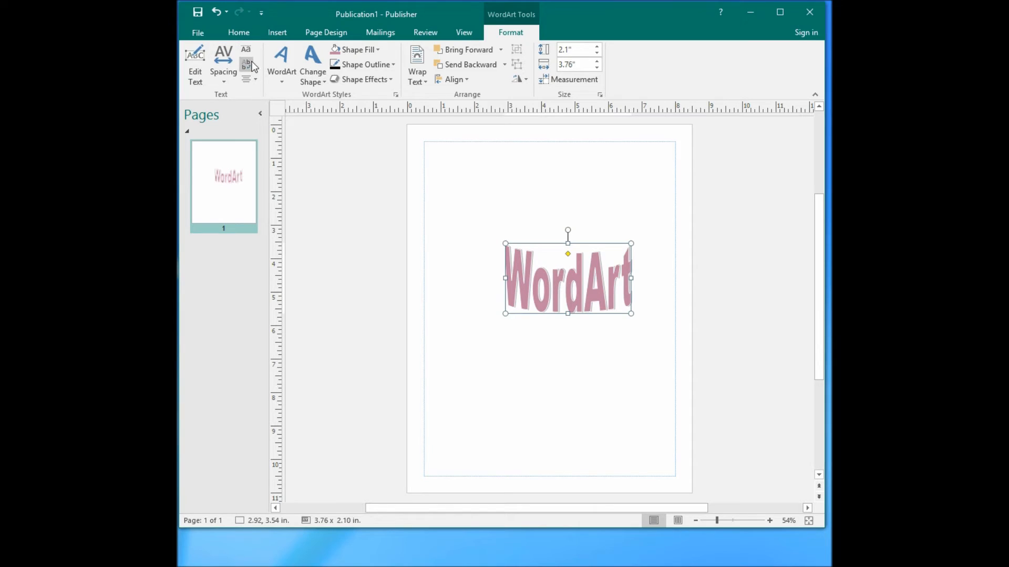
mouse_move(246, 66)
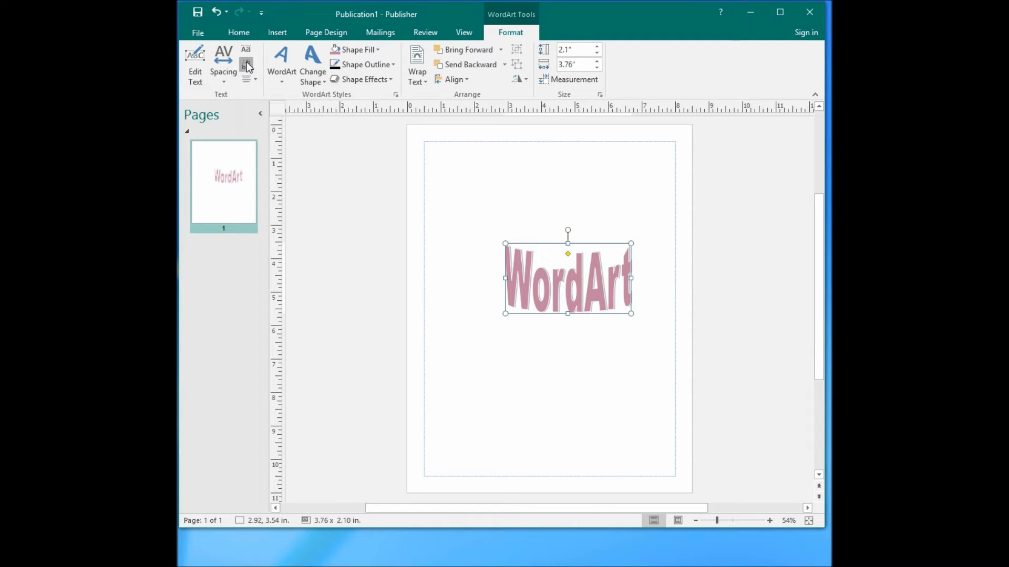
left_click(246, 64)
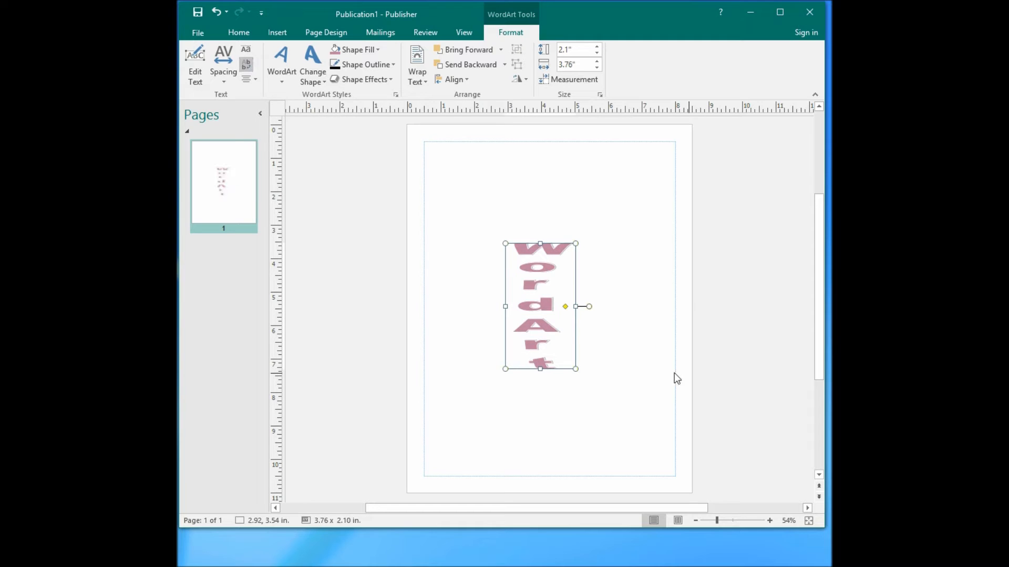
mouse_move(522, 290)
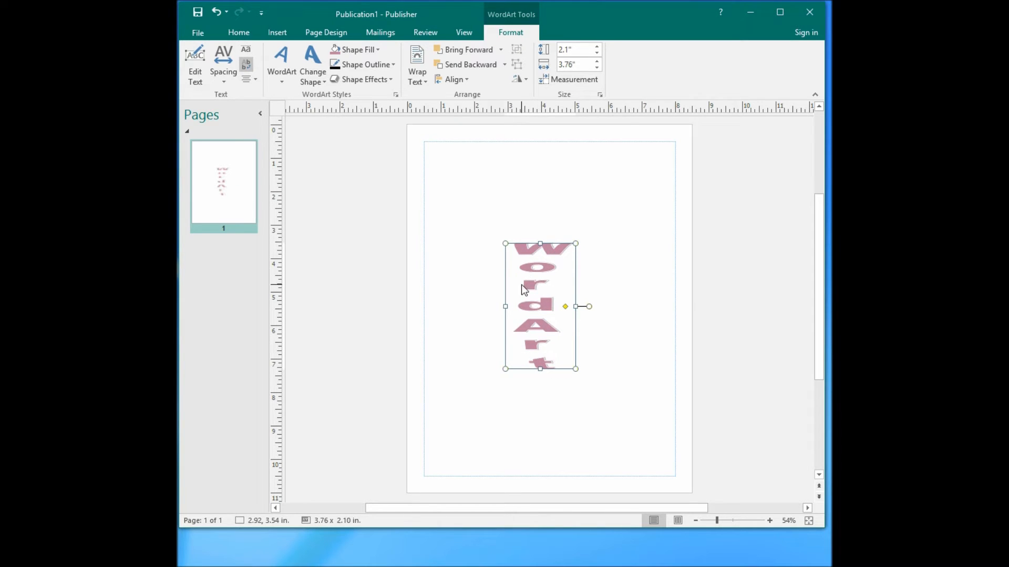
mouse_move(526, 293)
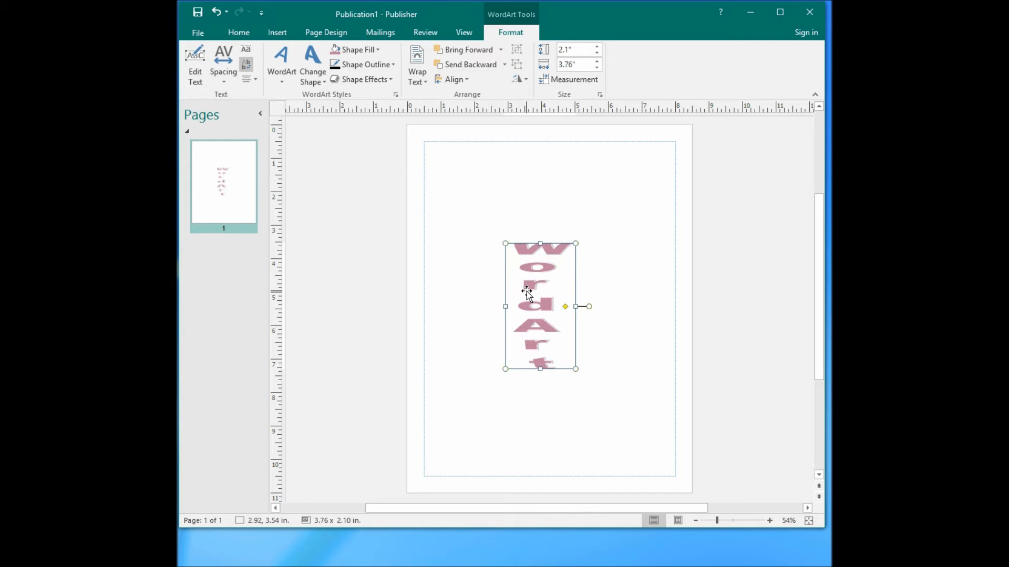
mouse_move(532, 334)
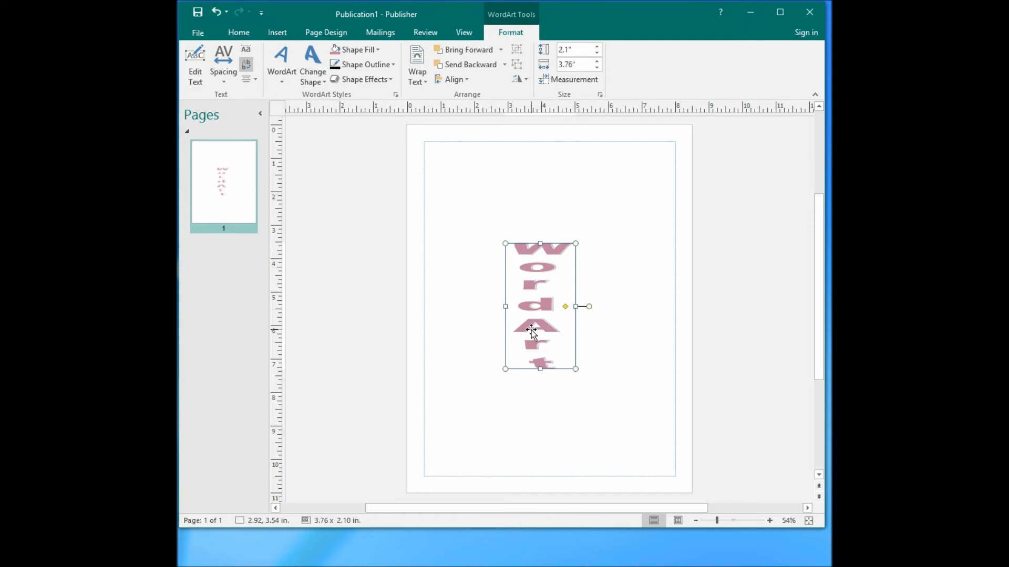
mouse_move(537, 266)
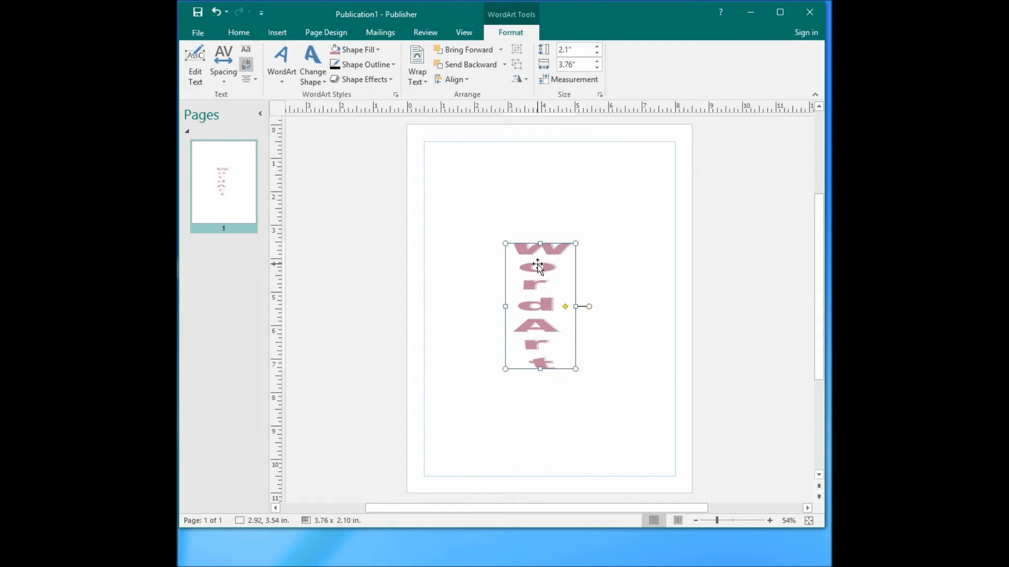
mouse_move(450, 254)
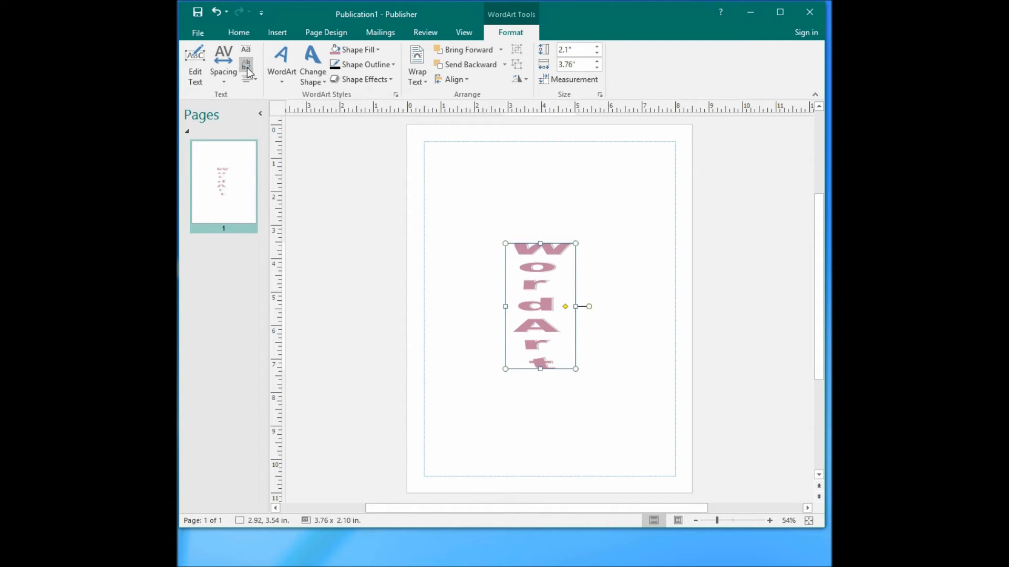
left_click(246, 51)
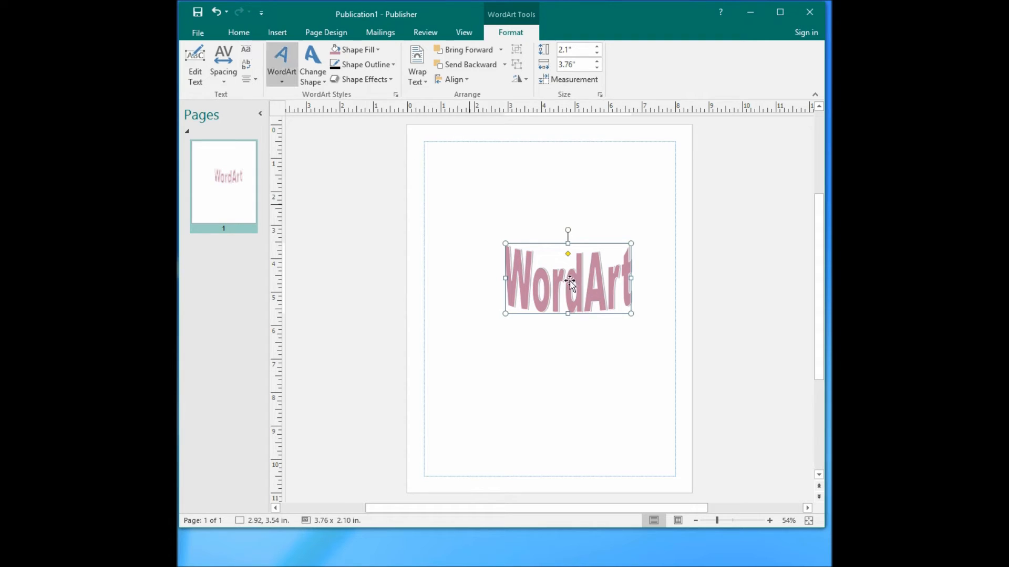
mouse_move(520, 251)
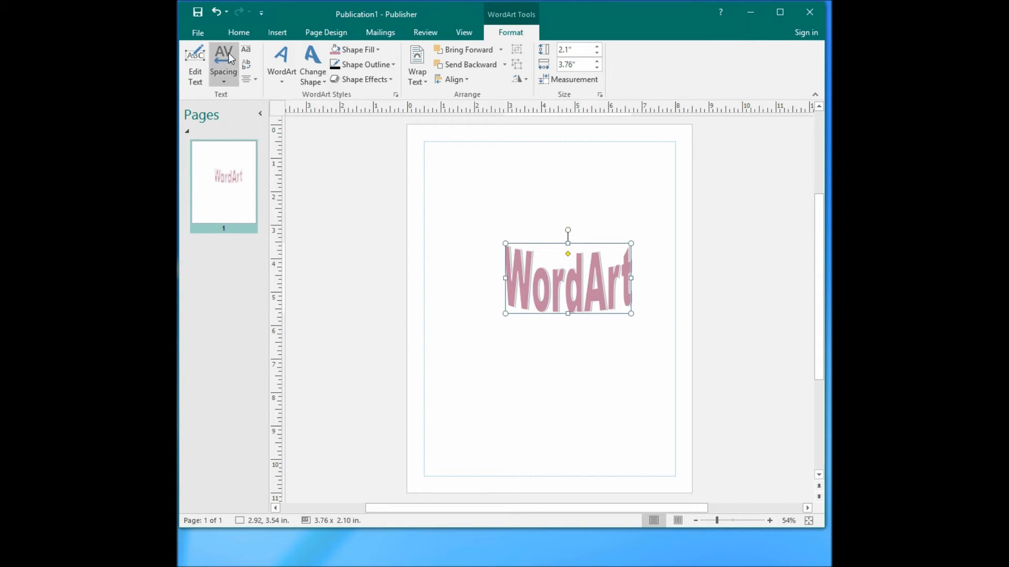
mouse_move(418, 244)
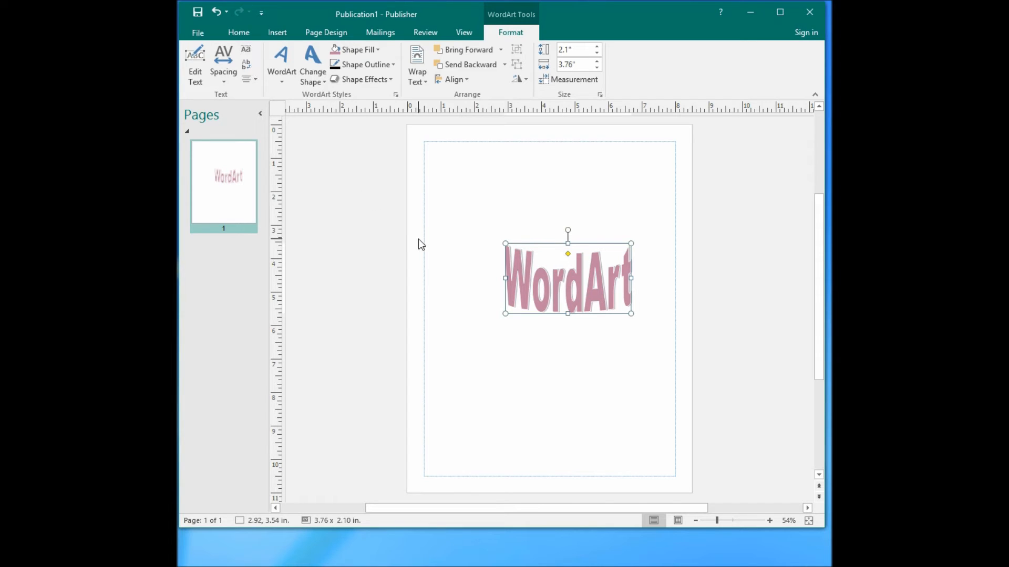
mouse_move(577, 168)
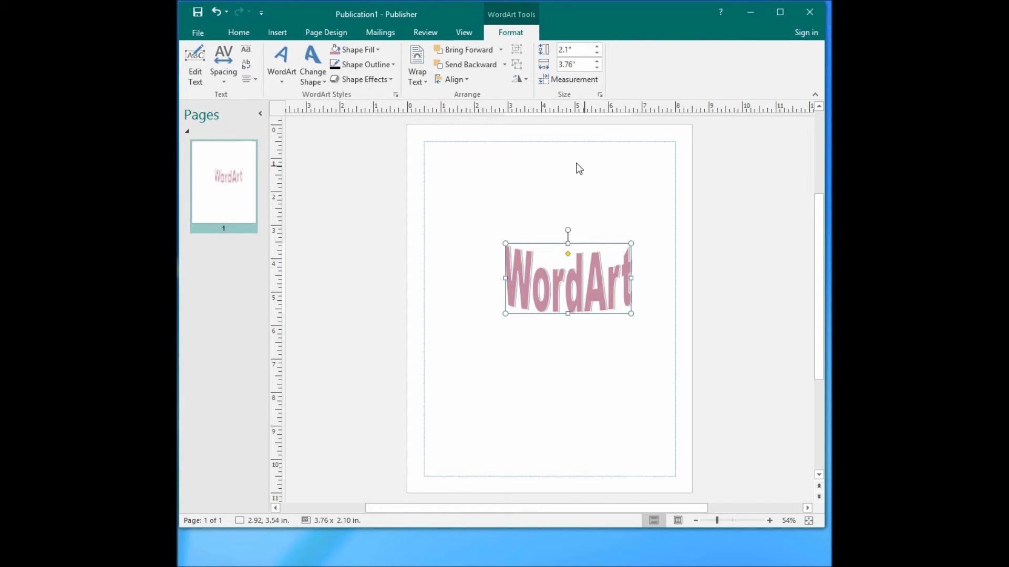
mouse_move(577, 254)
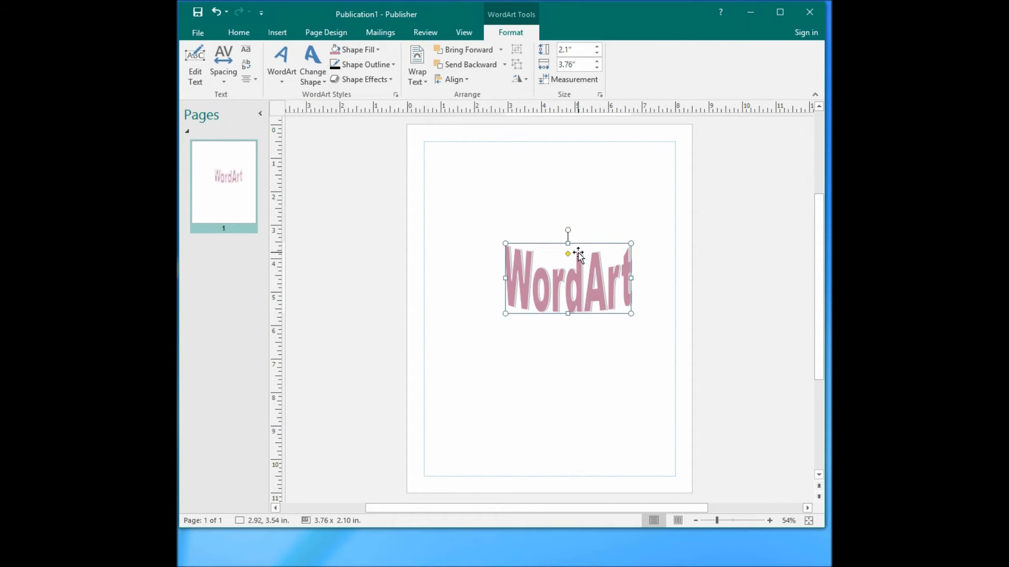
mouse_move(564, 270)
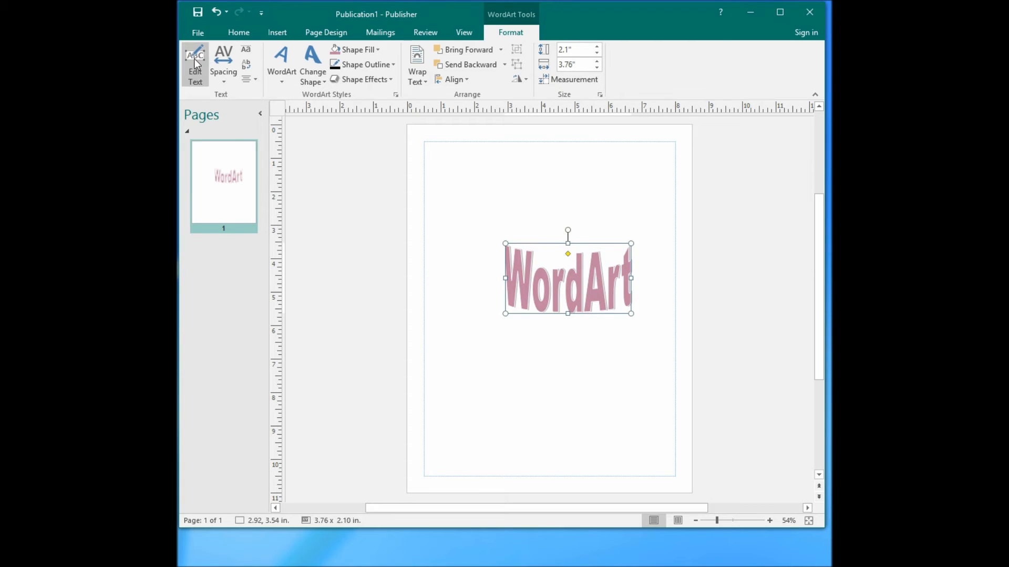
mouse_move(195, 64)
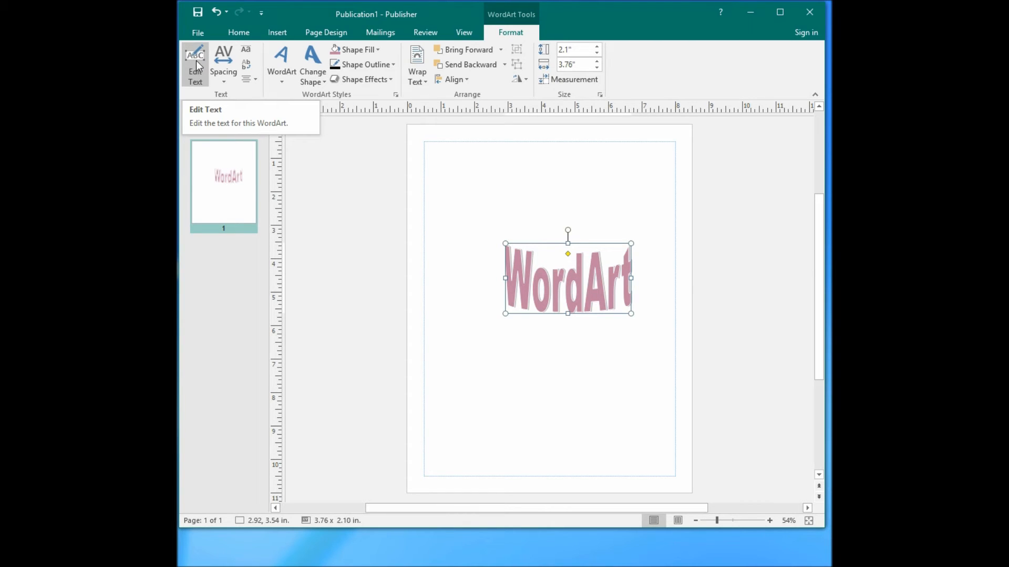
left_click(194, 64)
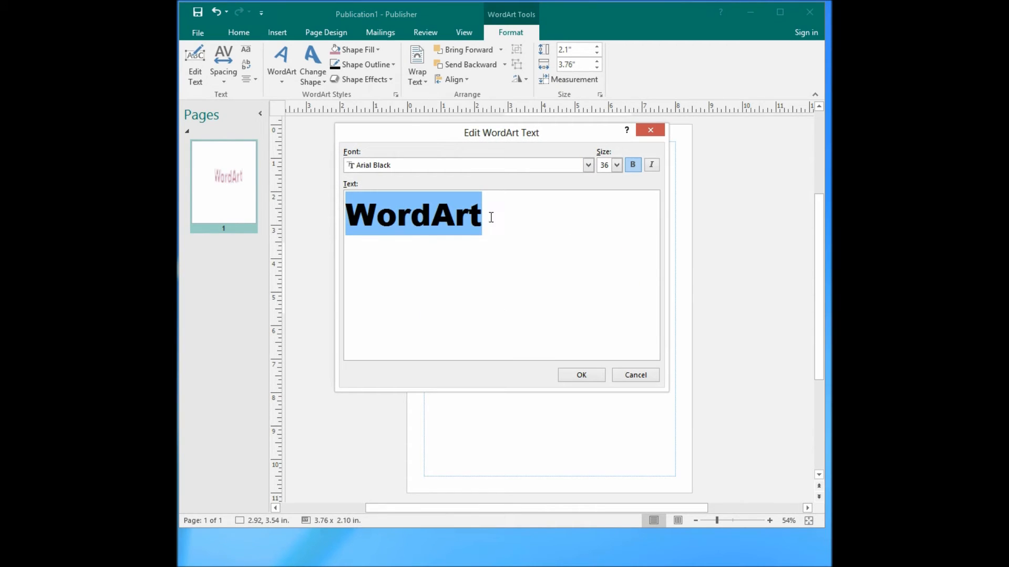
left_click(437, 222)
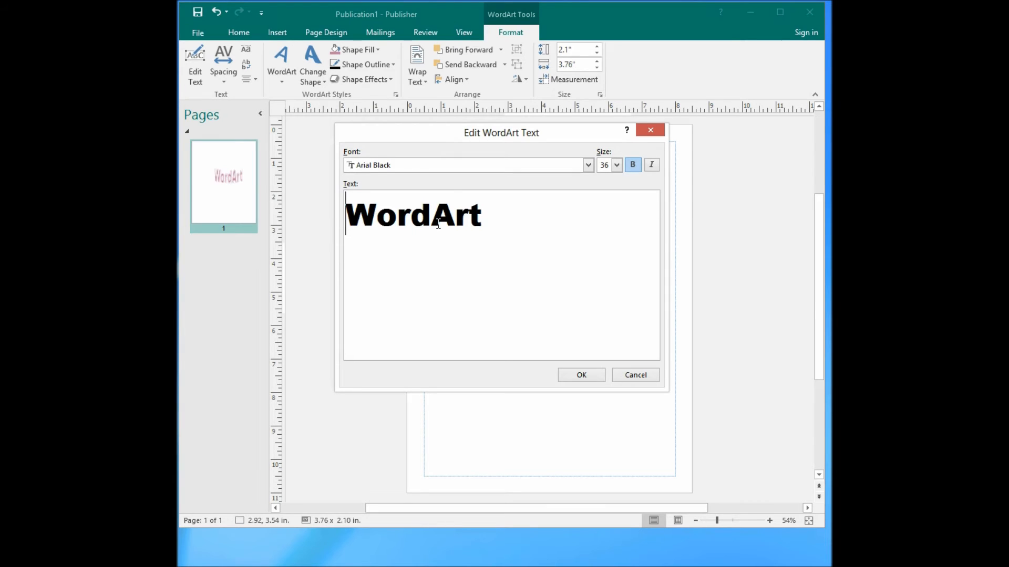
type("My")
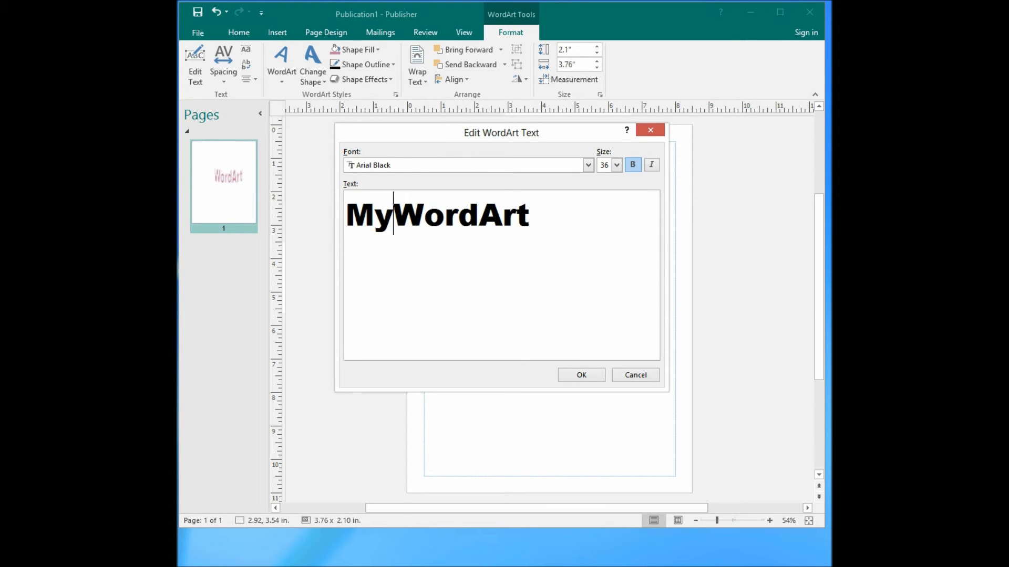
type(".")
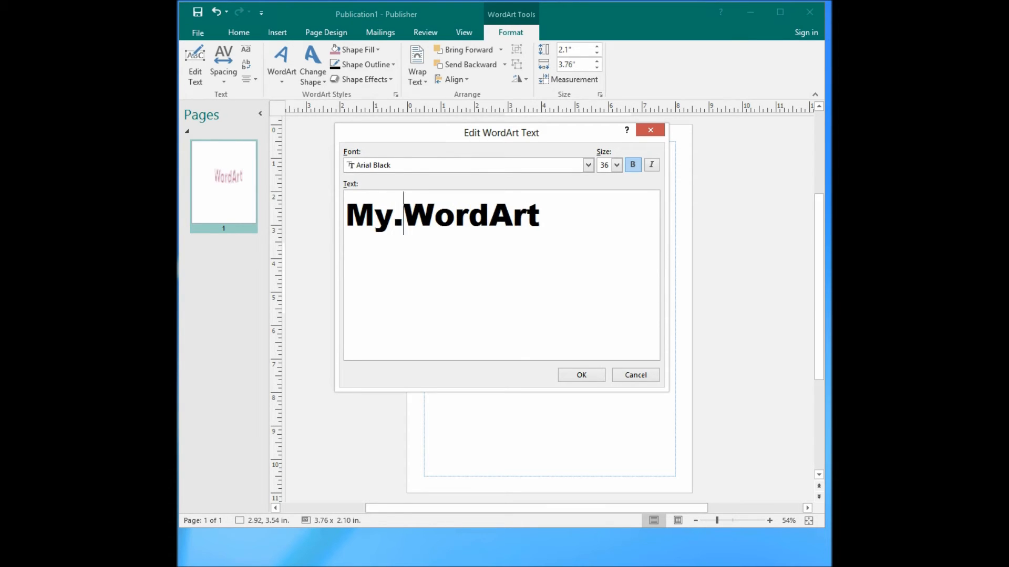
left_click(580, 375)
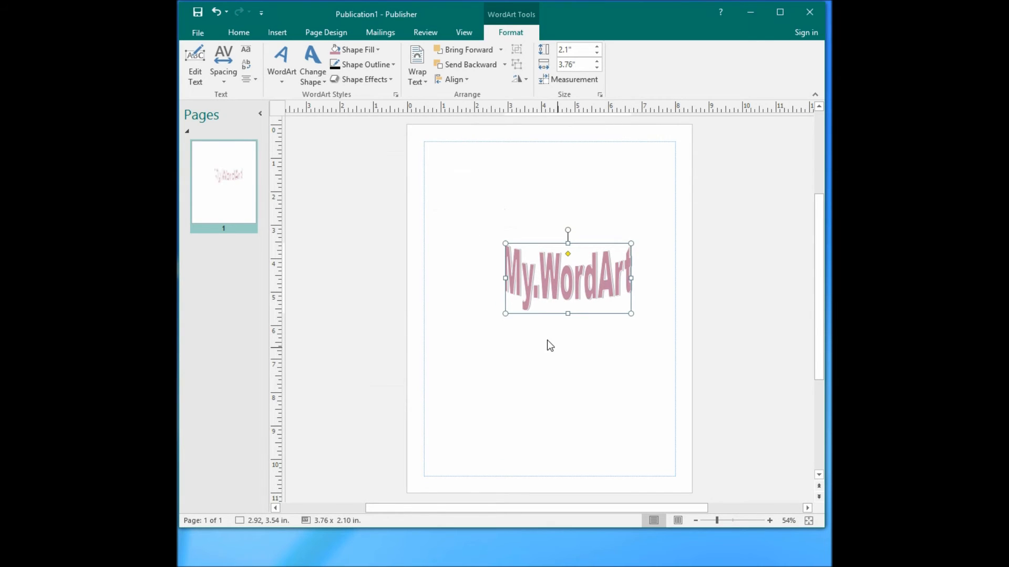
mouse_move(352, 225)
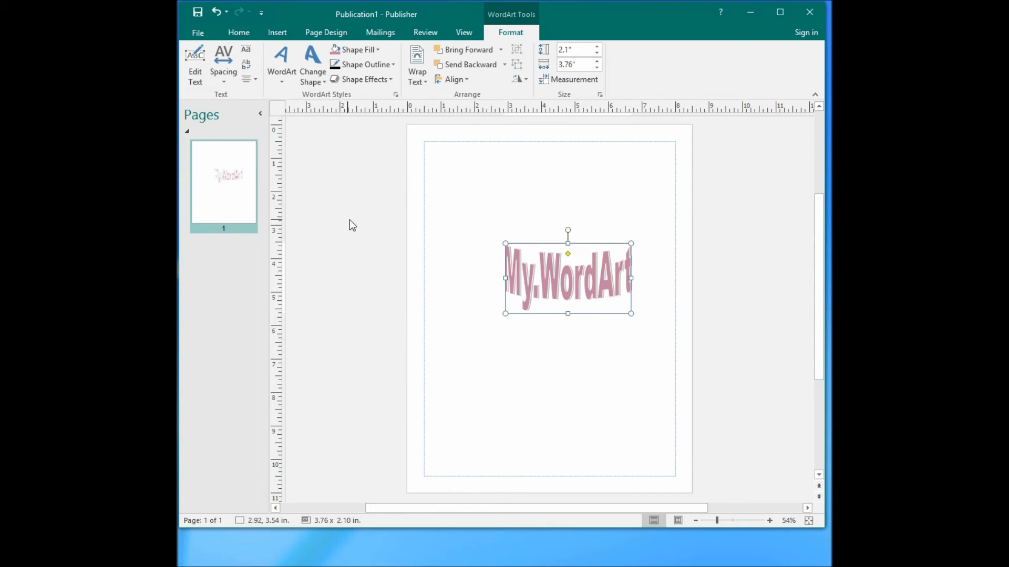
mouse_move(222, 64)
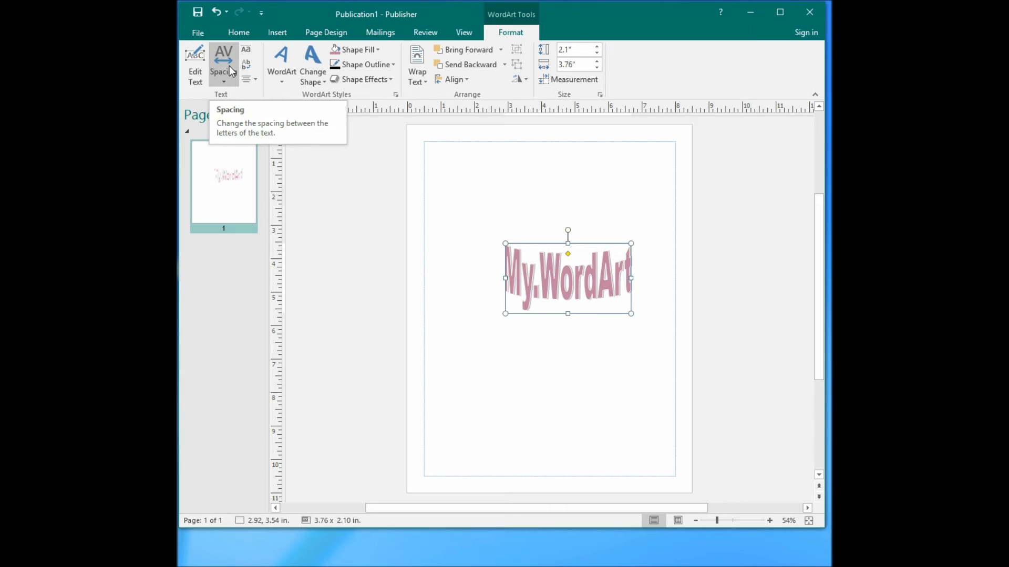
Bring up the letter spacing choices for the My.WordArt text
left_click(223, 61)
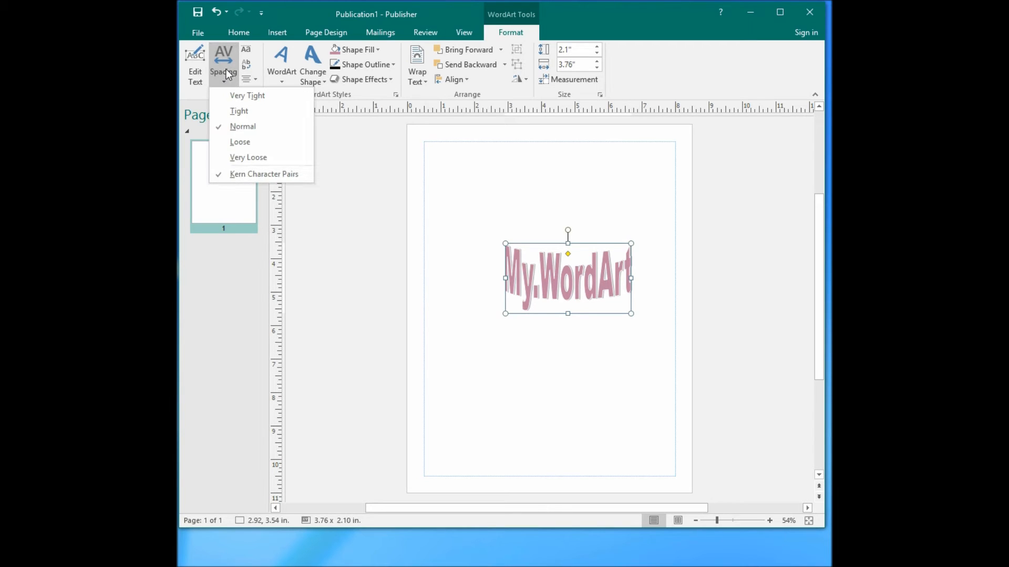
mouse_move(243, 110)
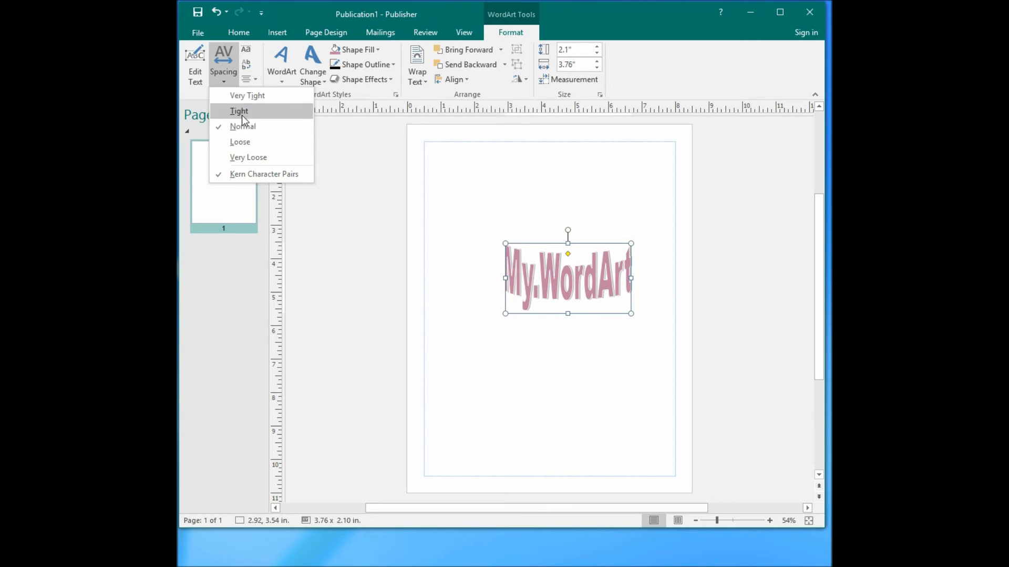
mouse_move(246, 96)
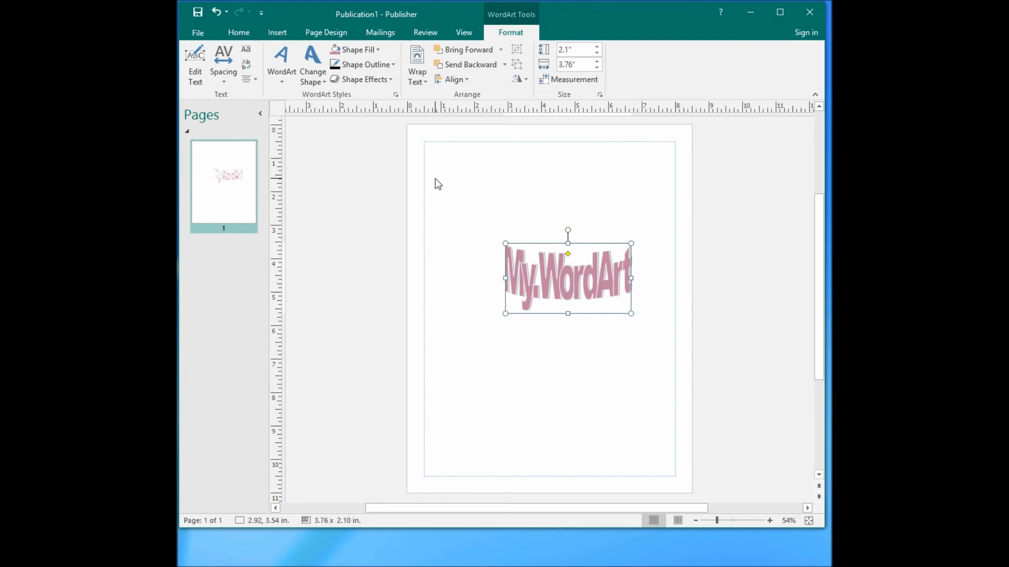
mouse_move(637, 279)
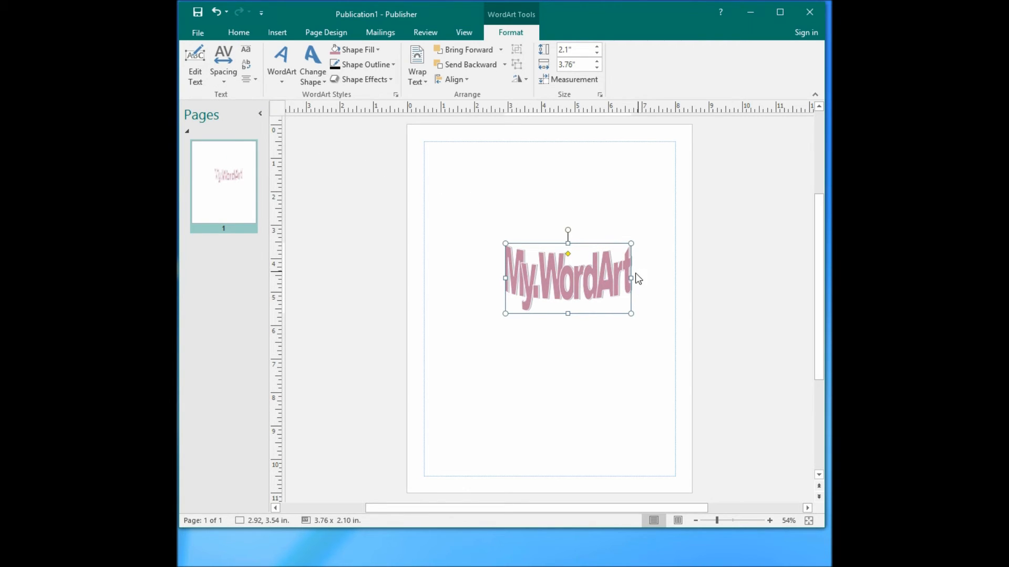
mouse_move(549, 268)
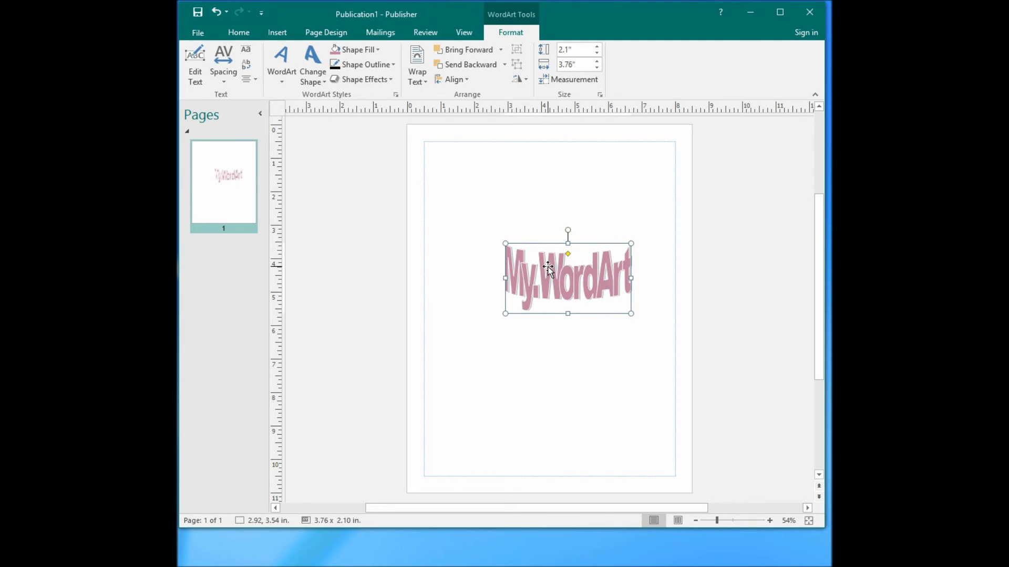
mouse_move(362, 78)
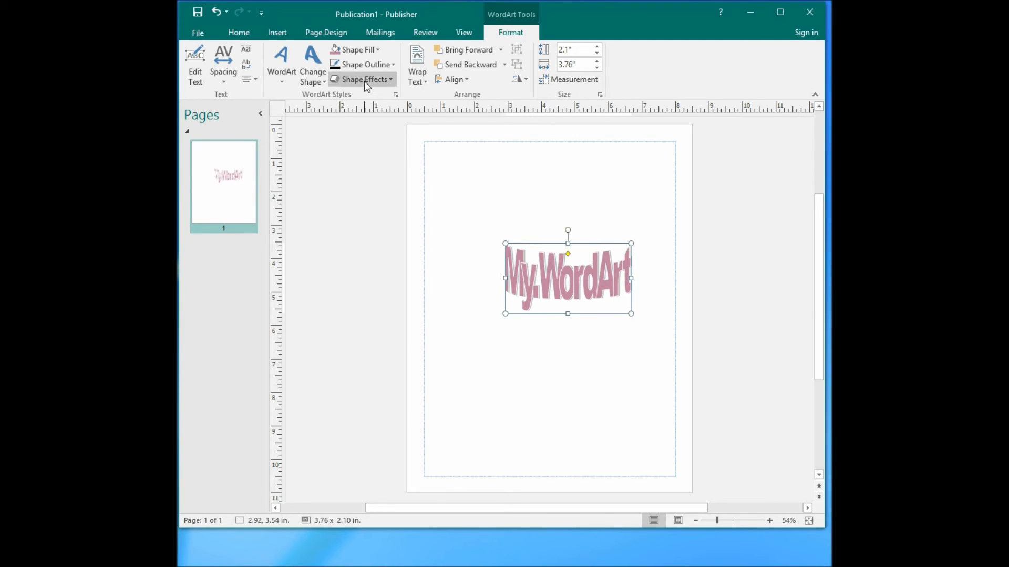
mouse_move(363, 79)
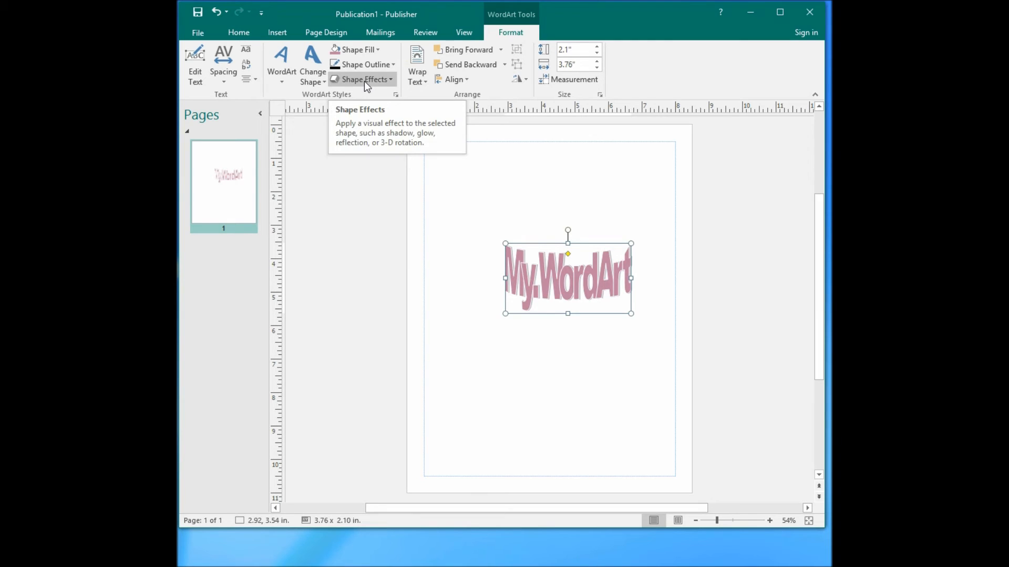
Apply a Perspective shadow preset beneath My.WordArt via Shape Effects
left_click(363, 79)
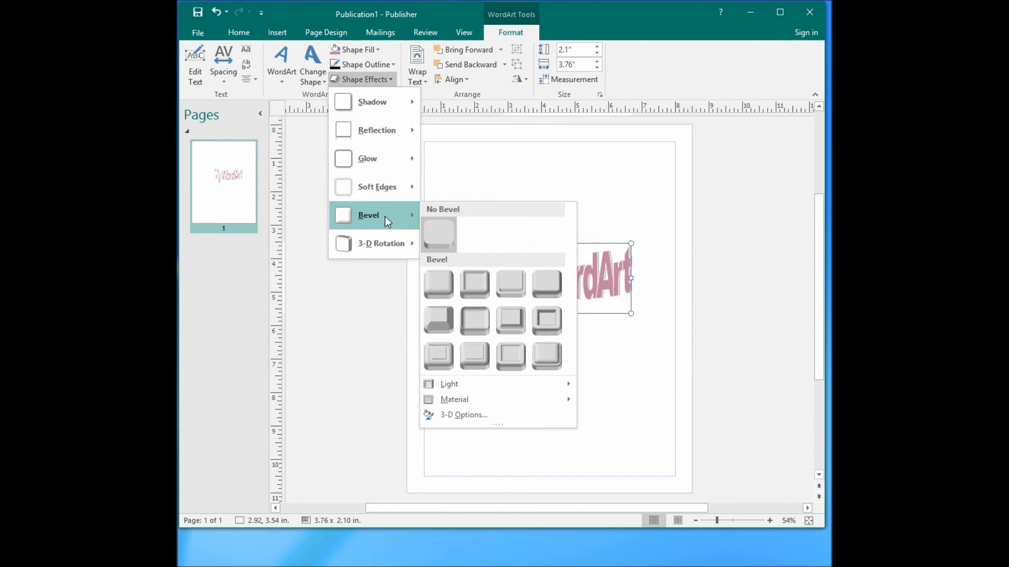
mouse_move(381, 242)
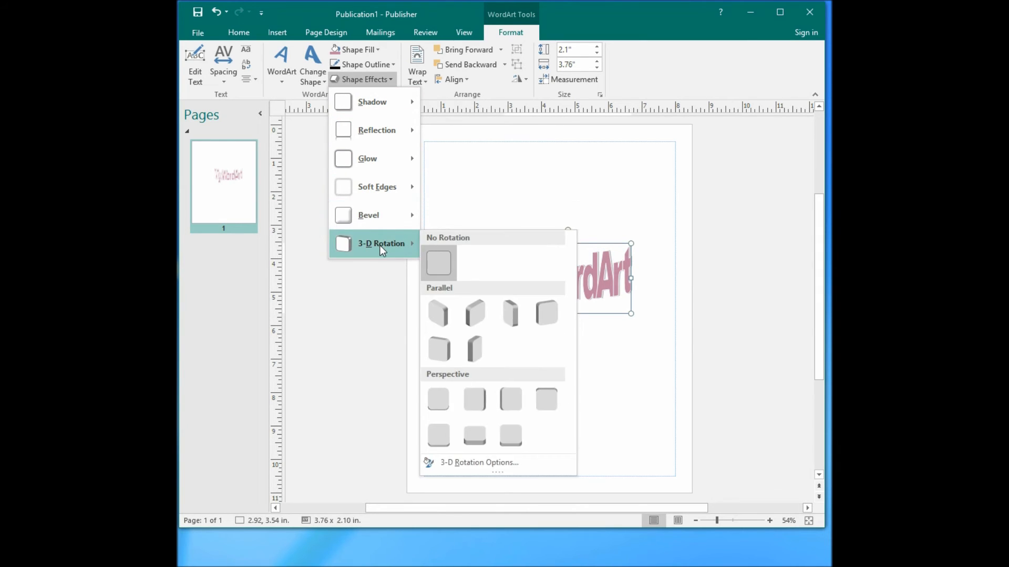
mouse_move(372, 102)
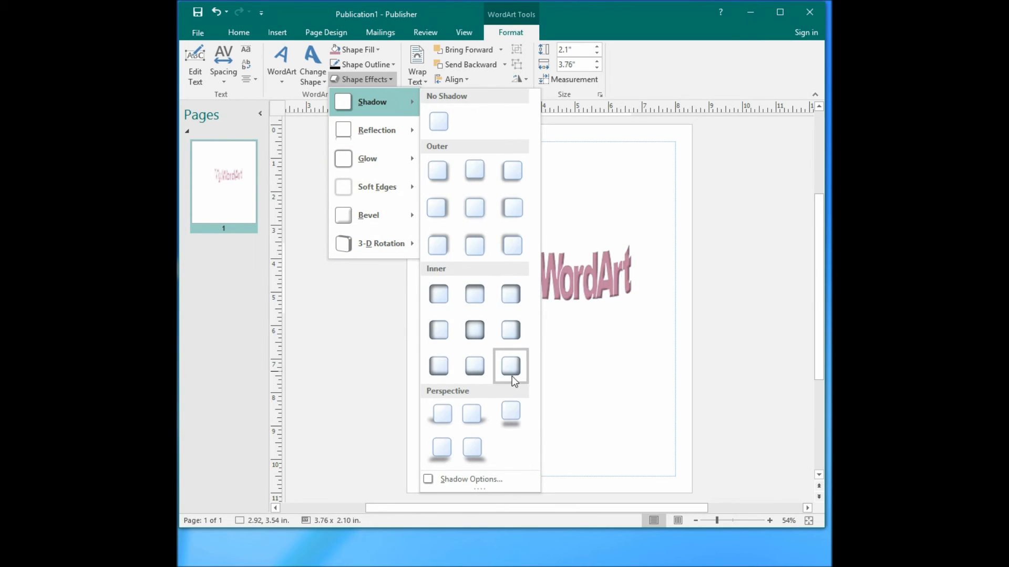
mouse_move(511, 330)
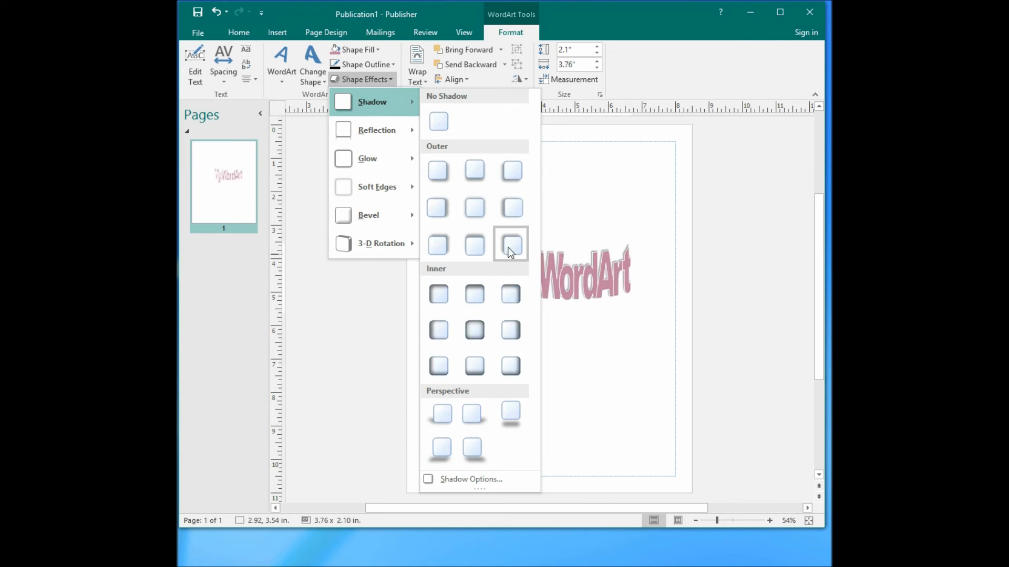
mouse_move(510, 415)
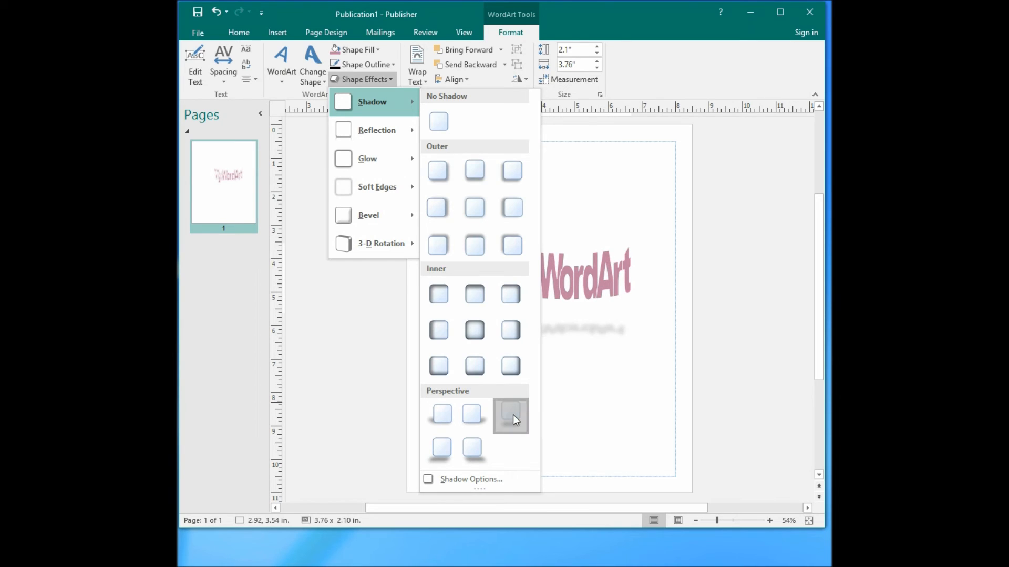
left_click(511, 415)
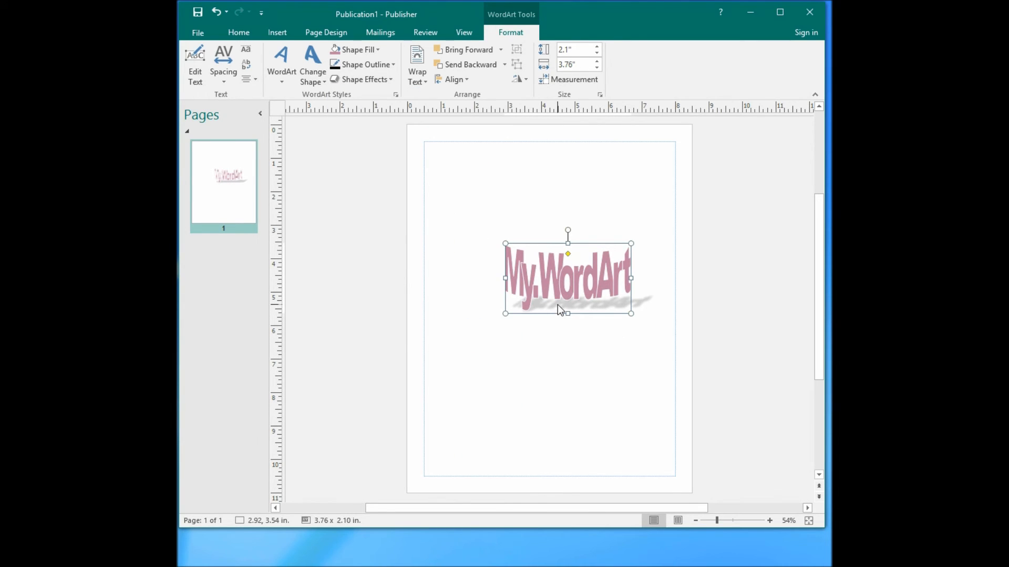
mouse_move(388, 100)
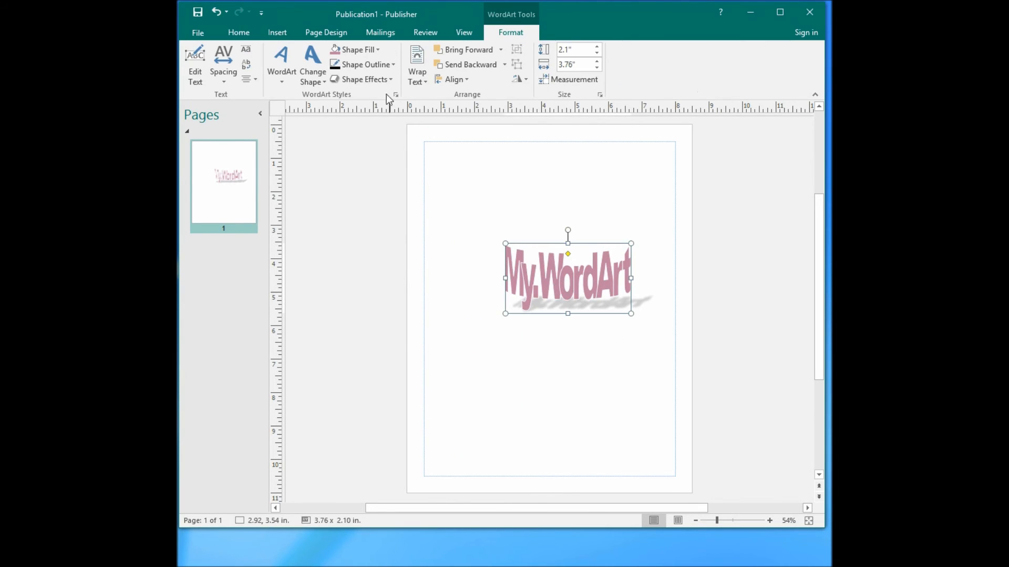
Set the shadow Distance to 56 pt in Shadow Options and confirm
left_click(361, 78)
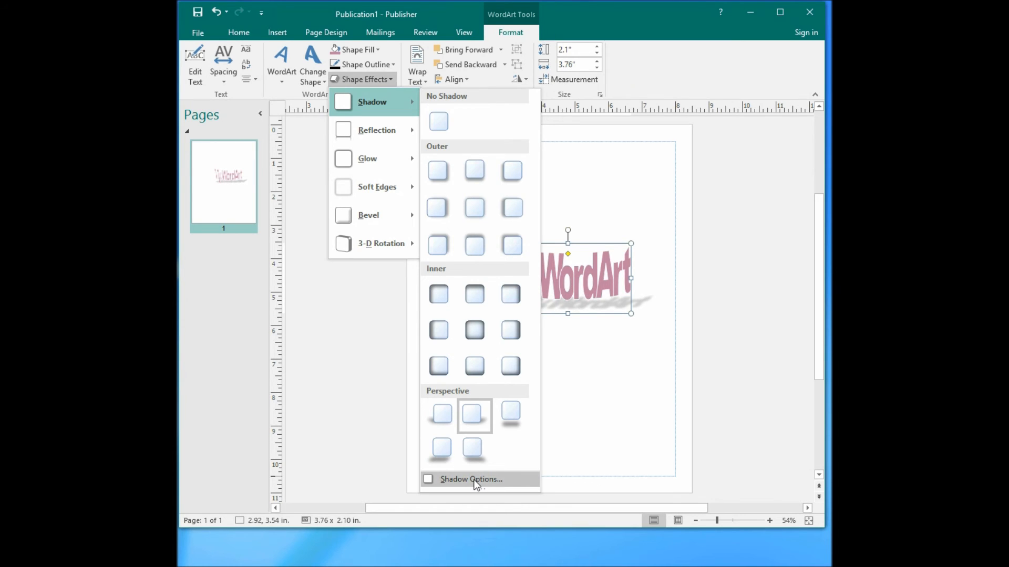
left_click(471, 480)
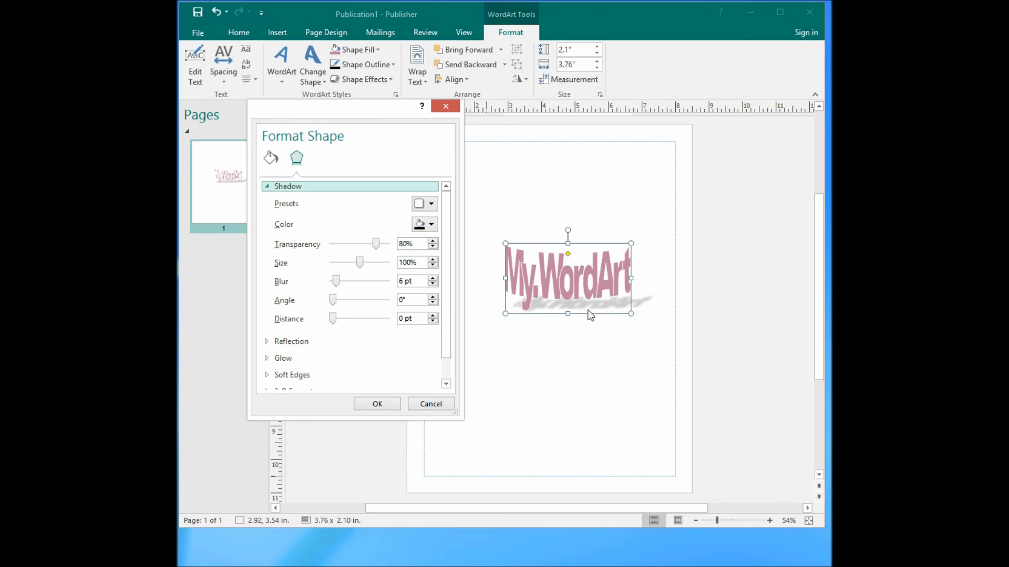
mouse_move(656, 322)
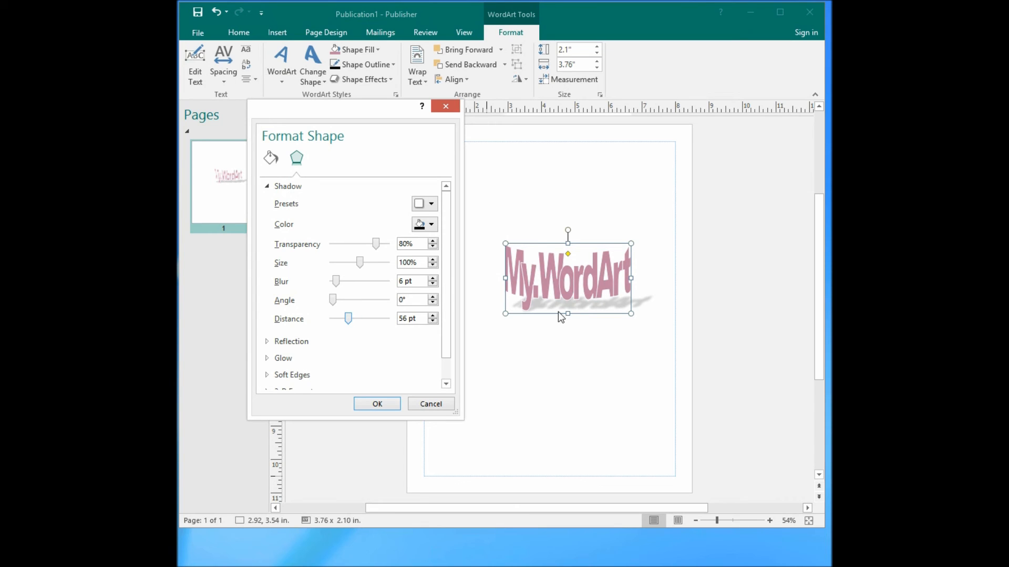
left_click(376, 403)
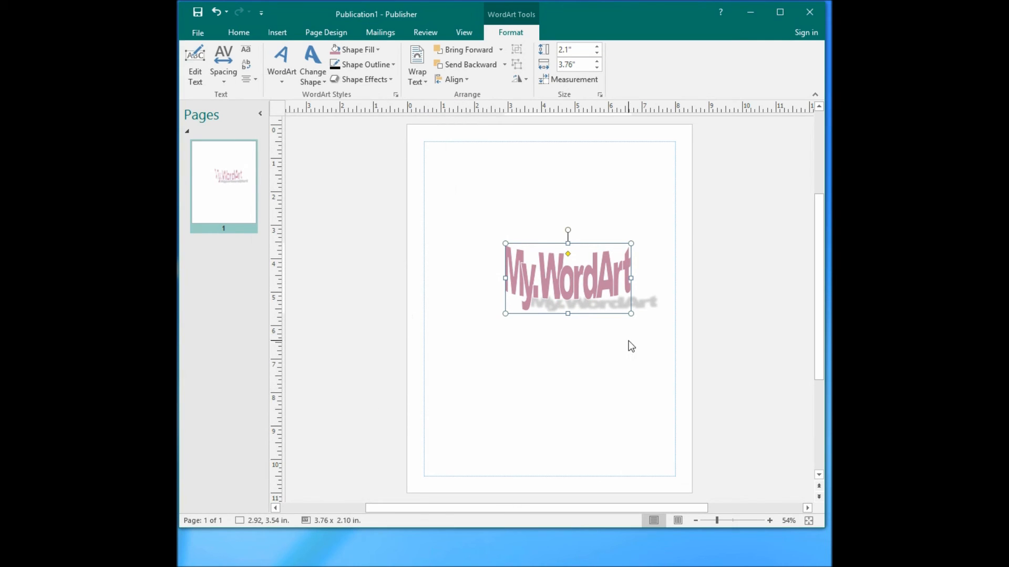
mouse_move(640, 342)
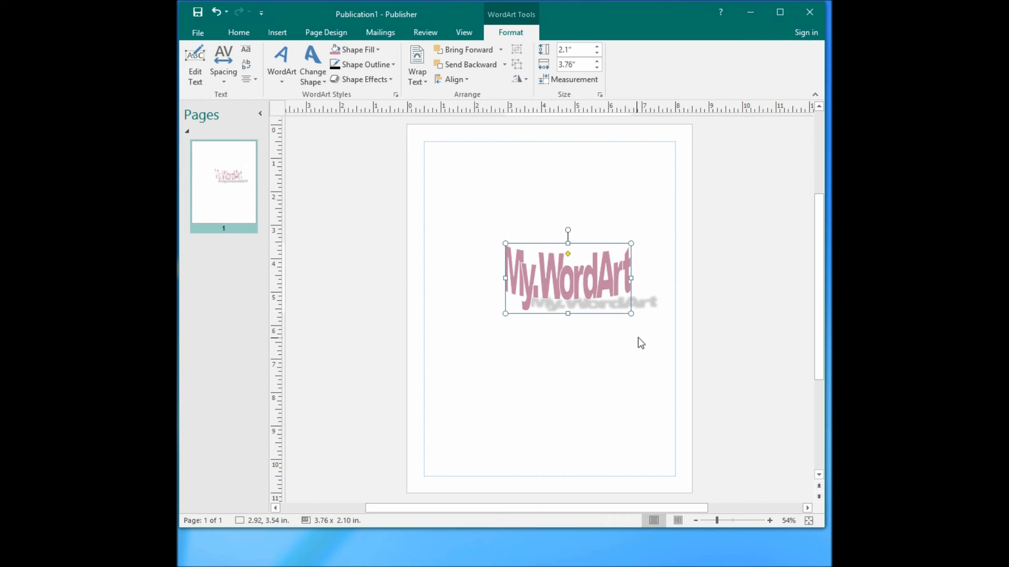
mouse_move(364, 79)
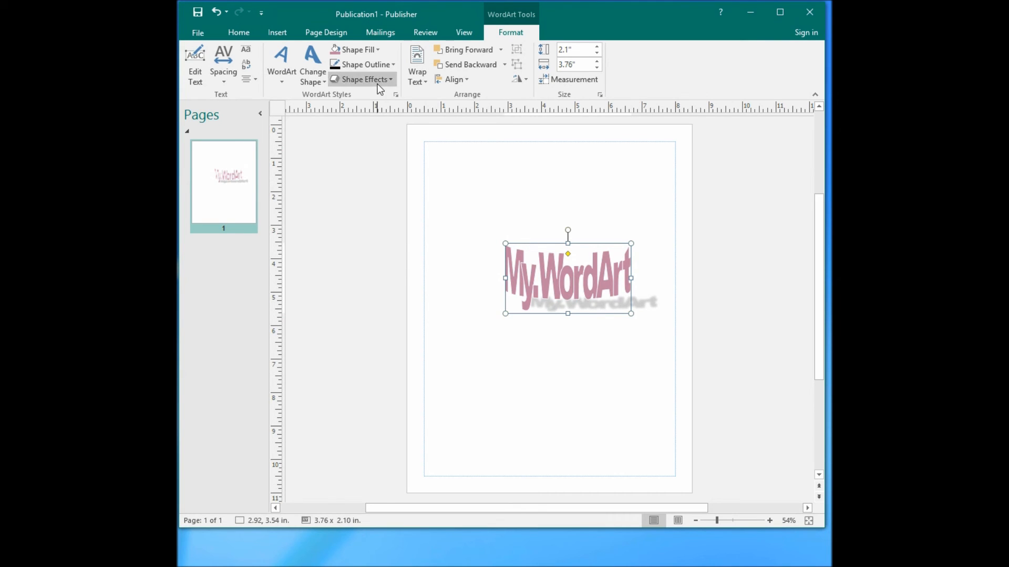
Set the shadow Transparency to 5% in Shadow Options and confirm
left_click(364, 79)
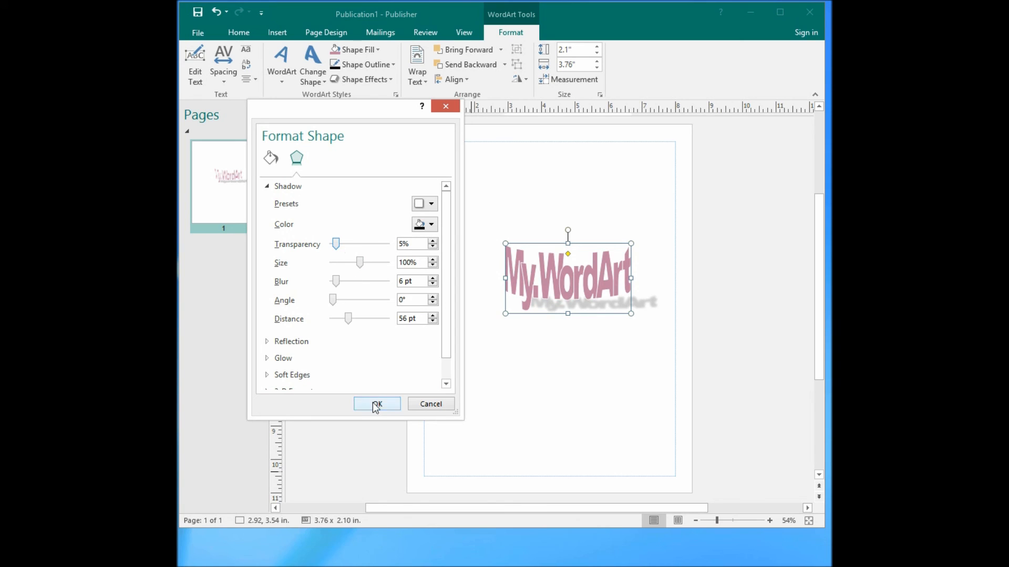
left_click(376, 404)
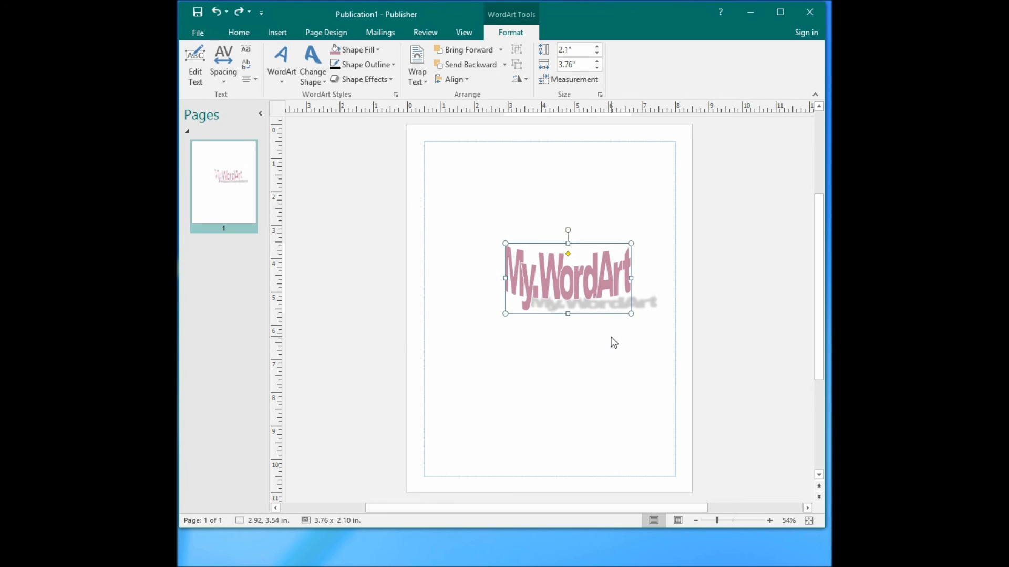
mouse_move(417, 183)
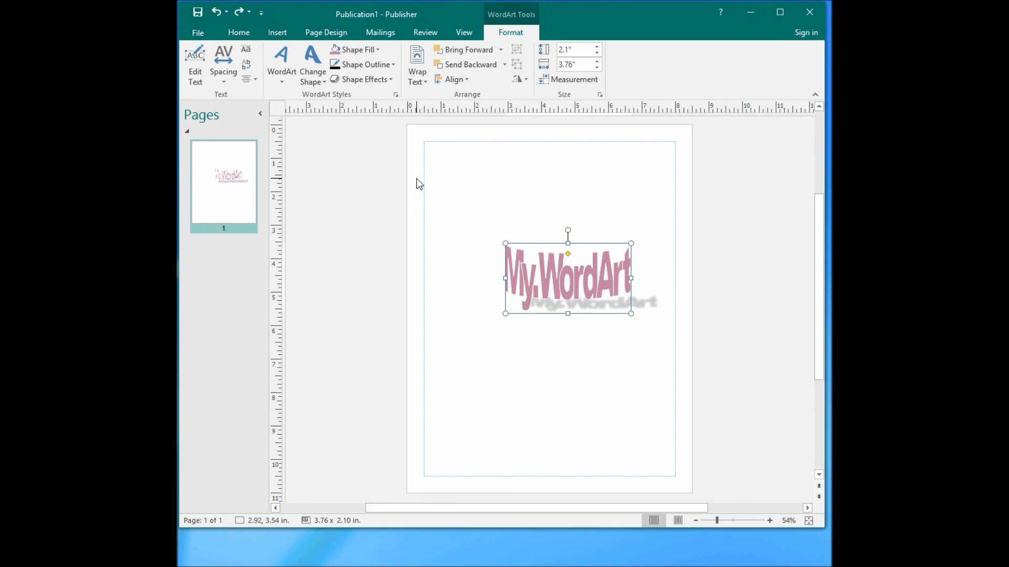
mouse_move(522, 67)
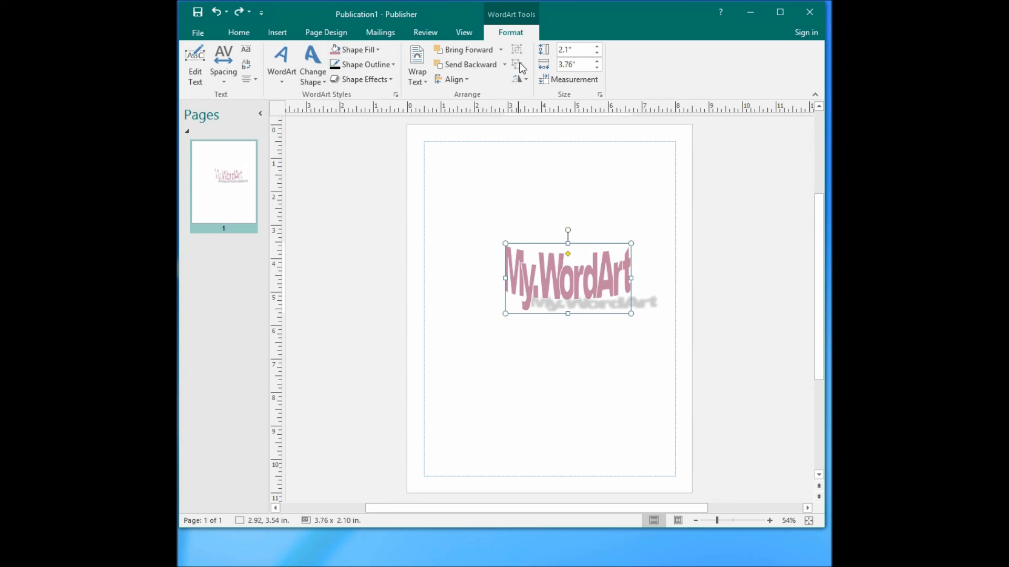
mouse_move(560, 285)
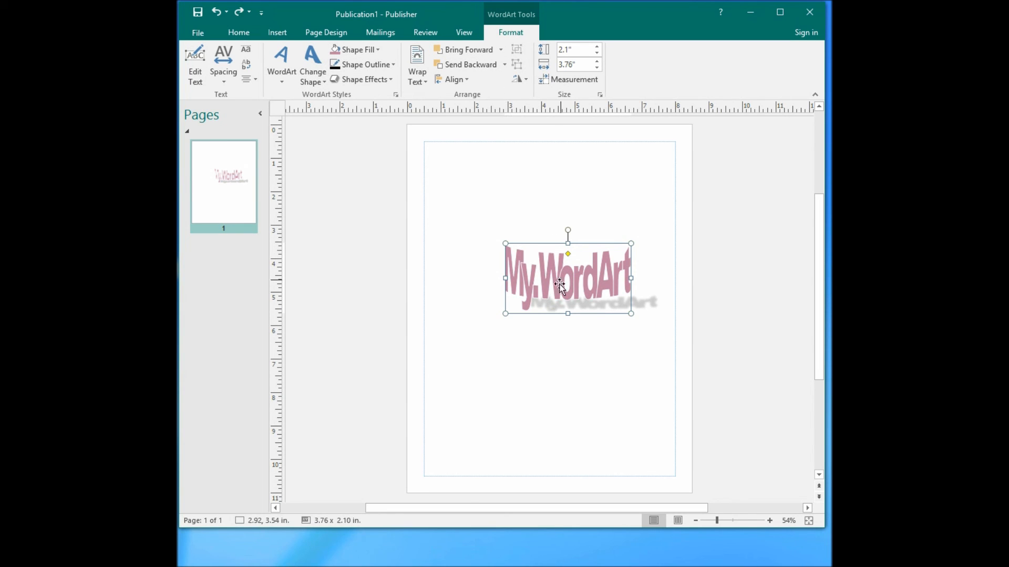
mouse_move(563, 266)
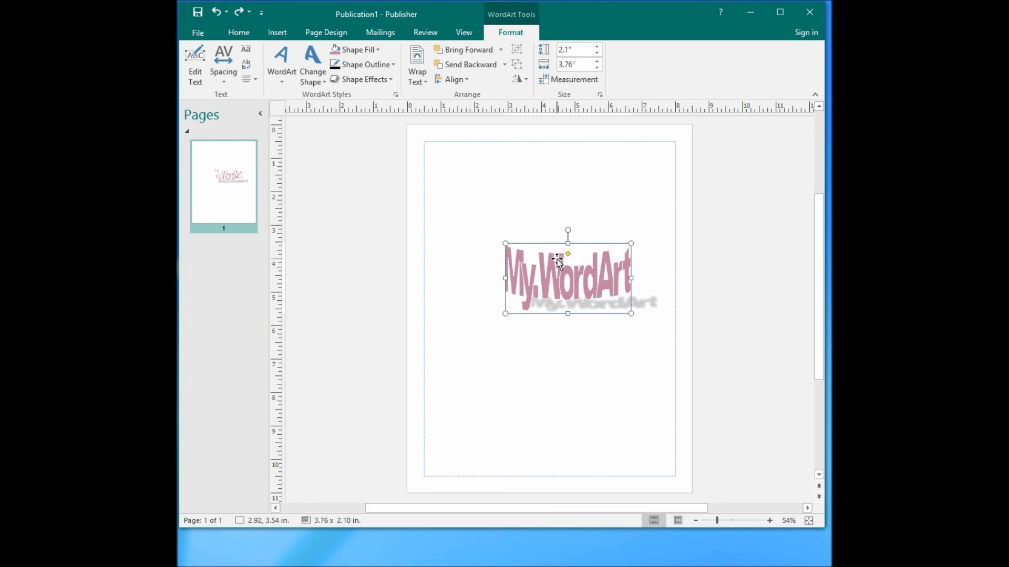
left_click(511, 33)
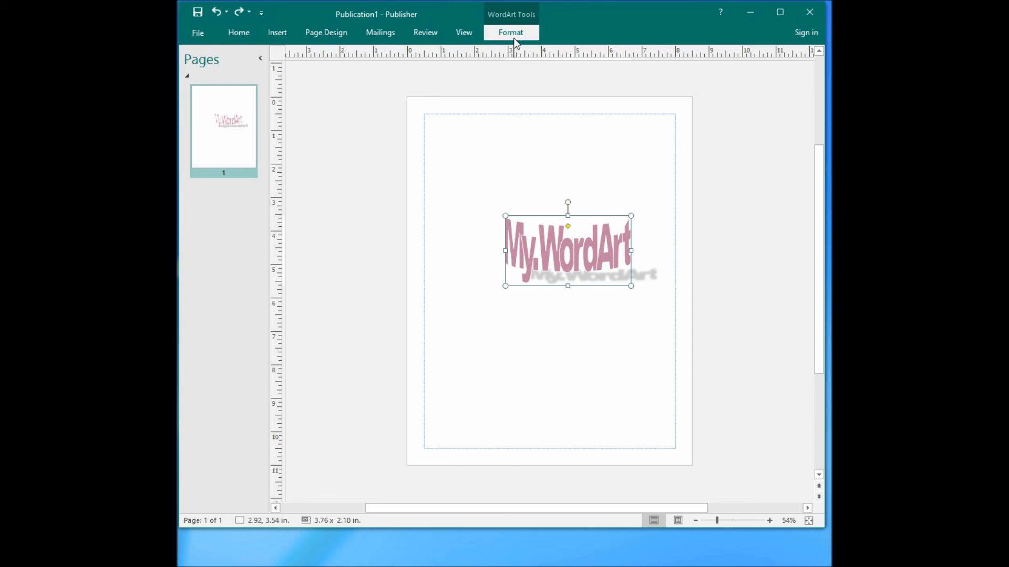
left_click(511, 32)
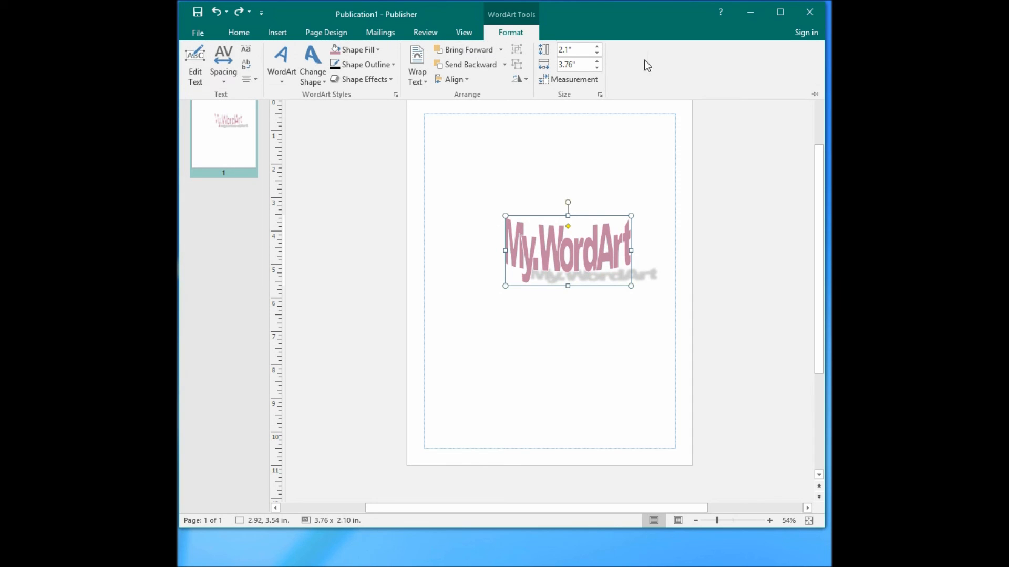
mouse_move(529, 217)
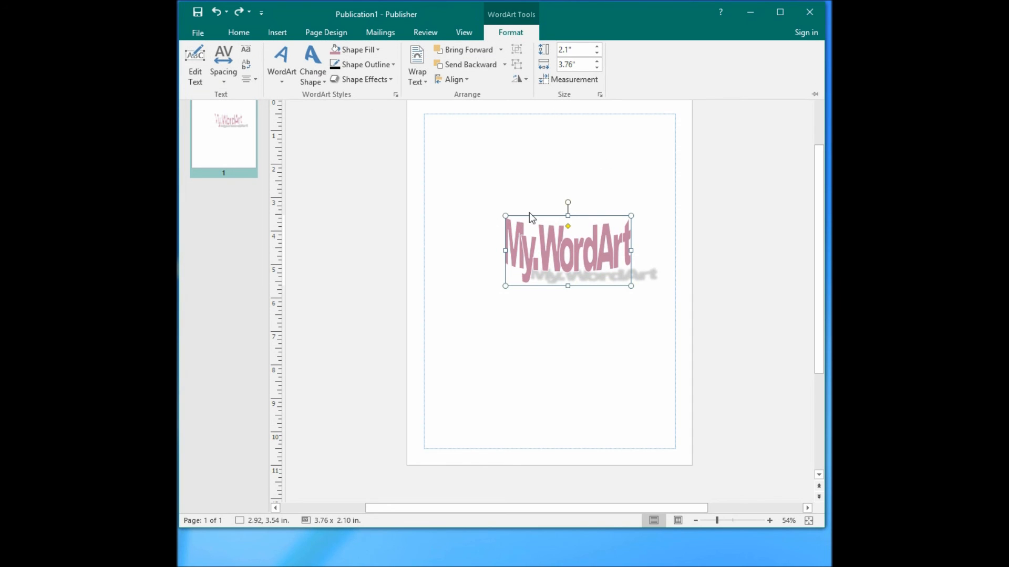